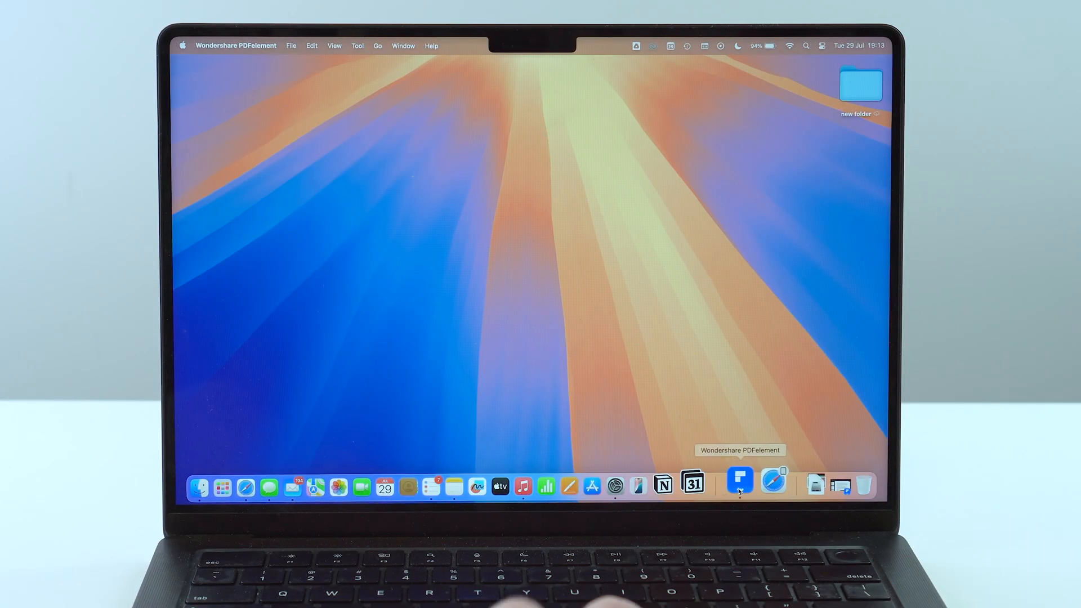
# - Launch PDFelement from the Dock with the Rise of Artificial Intelligence PDF displayed
pyautogui.click(738, 484)
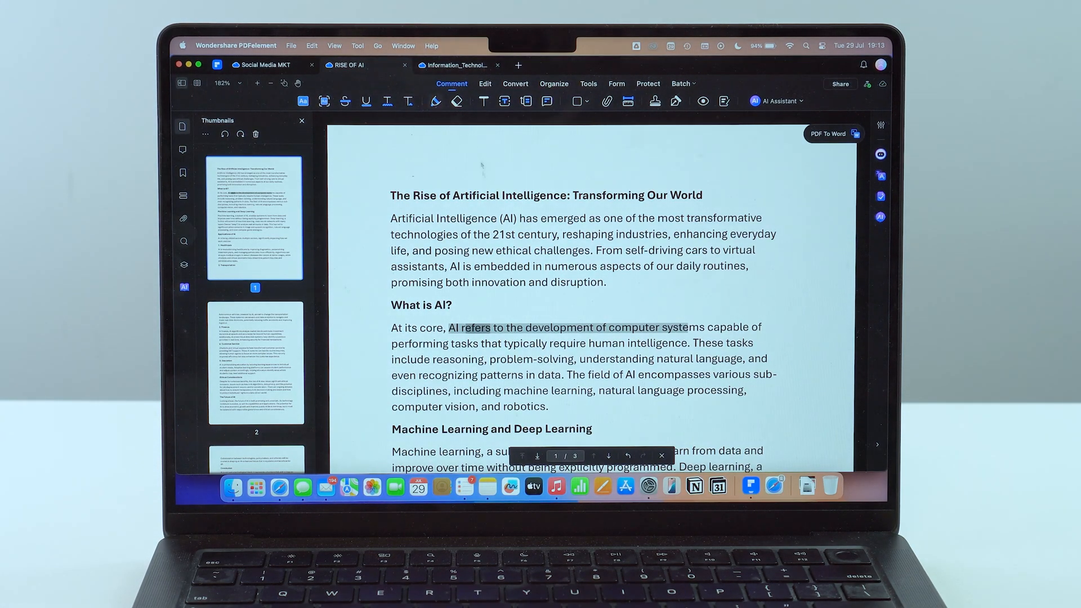
pyautogui.moveTo(513, 168)
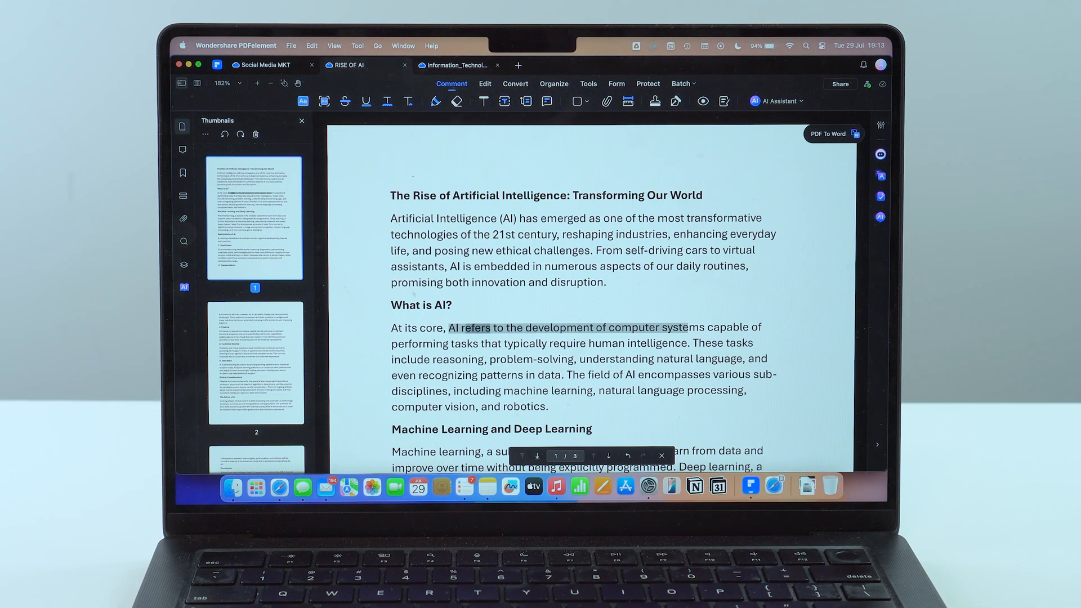
pyautogui.moveTo(306, 293)
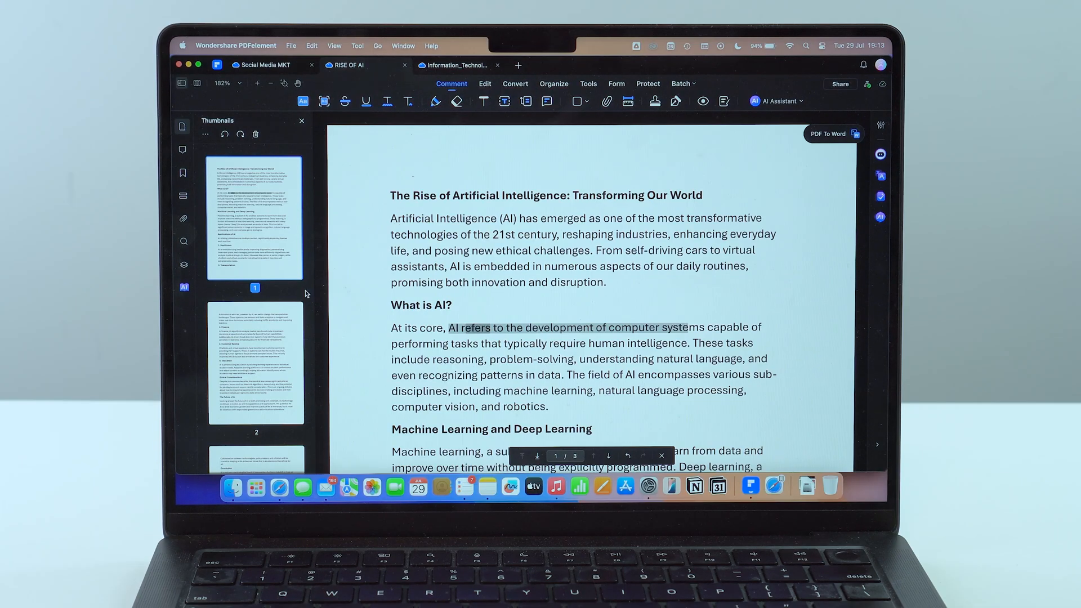
pyautogui.scroll(-3)
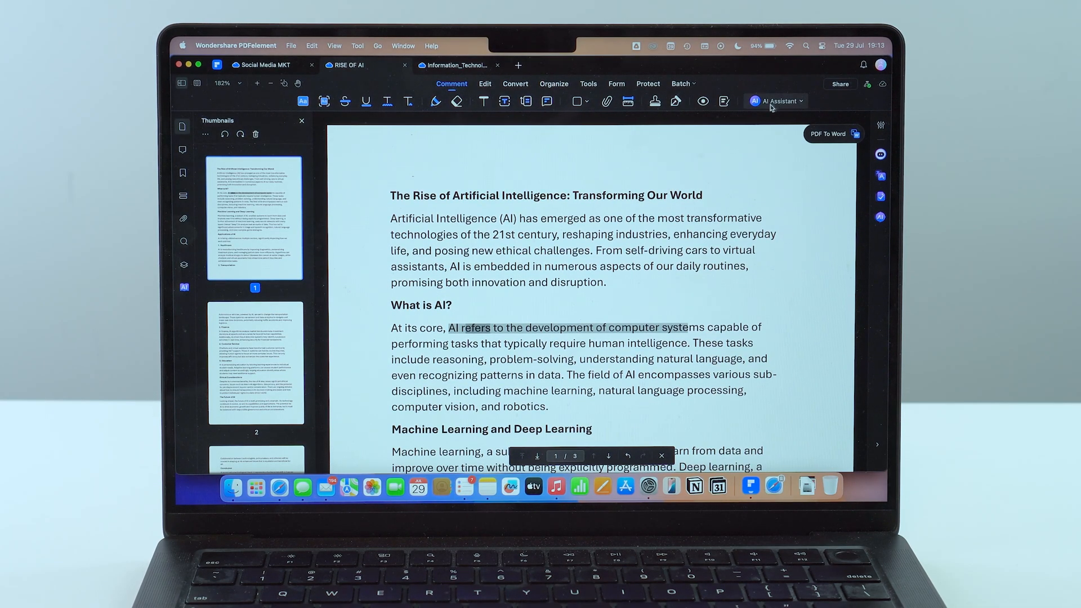
# - Have the AI Assistant summarize the current Rise of AI PDF in the chat panel
pyautogui.click(776, 102)
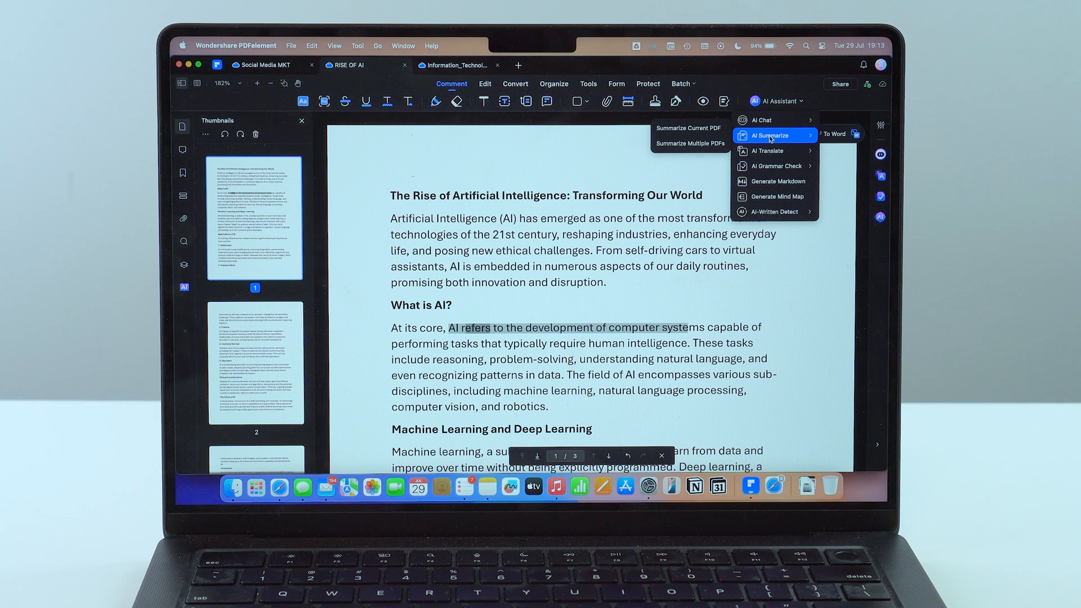
pyautogui.moveTo(690, 127)
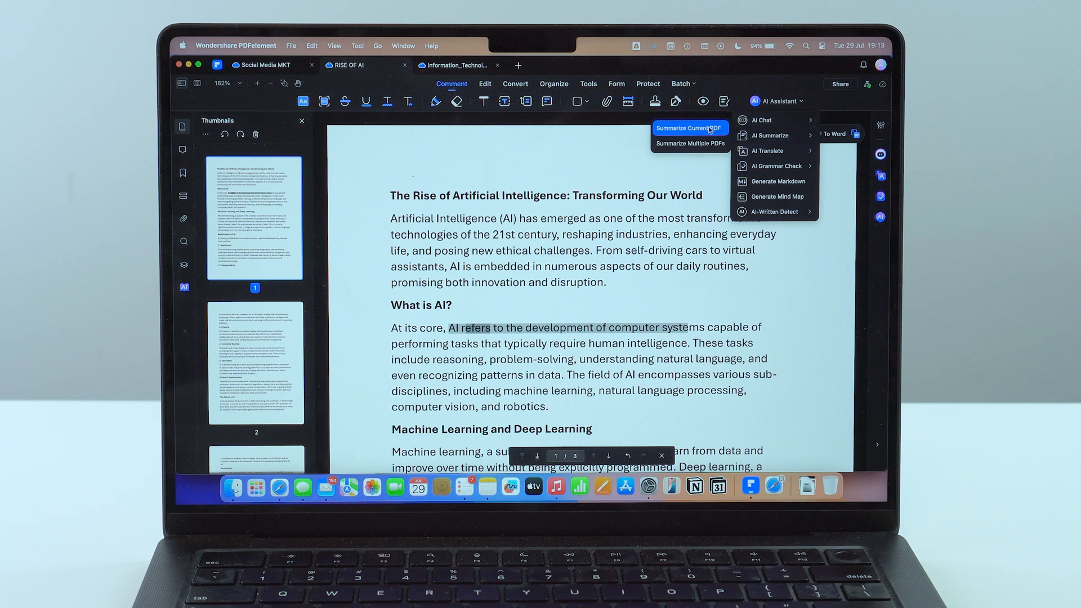
pyautogui.moveTo(690, 143)
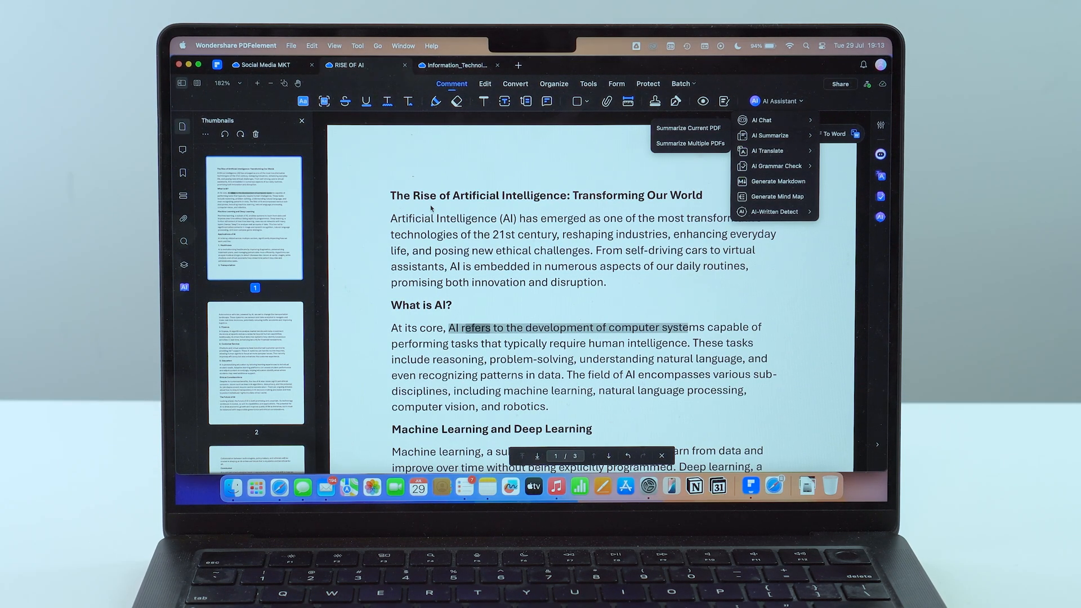
pyautogui.moveTo(689, 144)
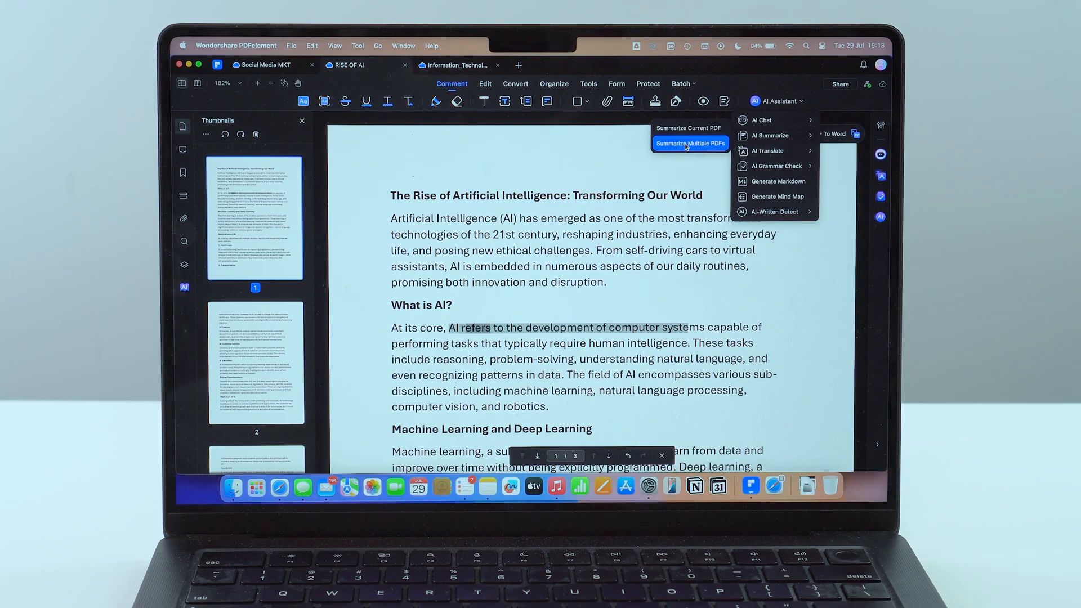
pyautogui.moveTo(690, 128)
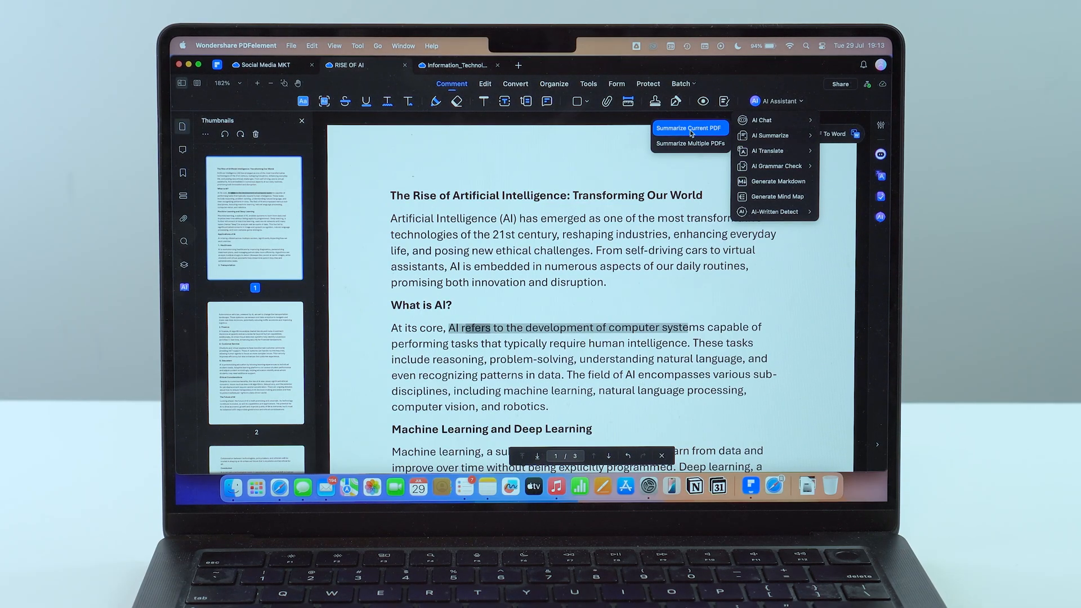
pyautogui.click(690, 127)
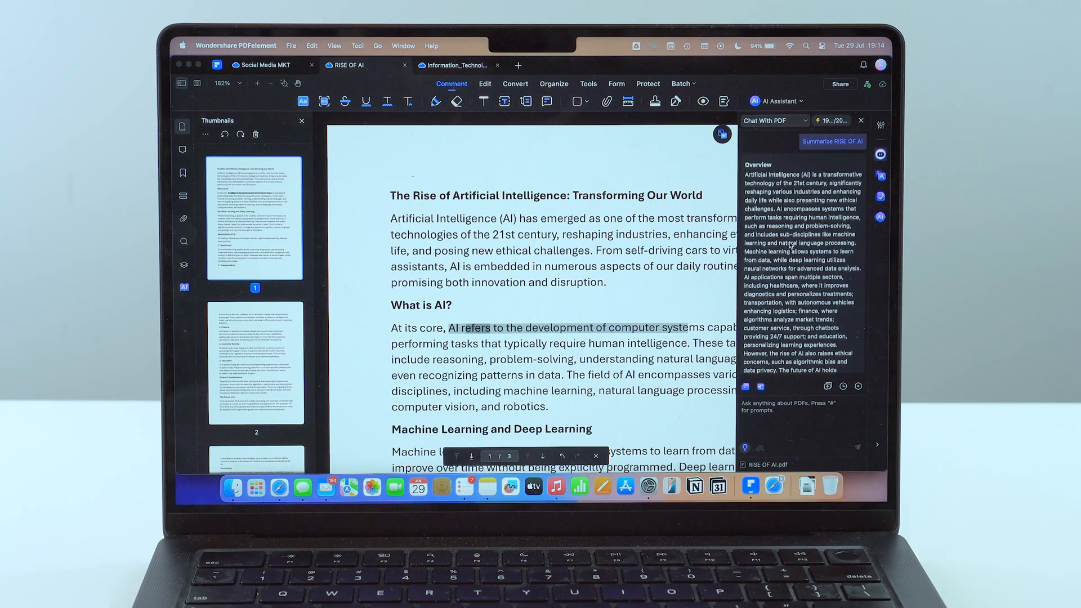
# - Scroll through the AI summary down to its suggested follow-up questions
pyautogui.scroll(-3)
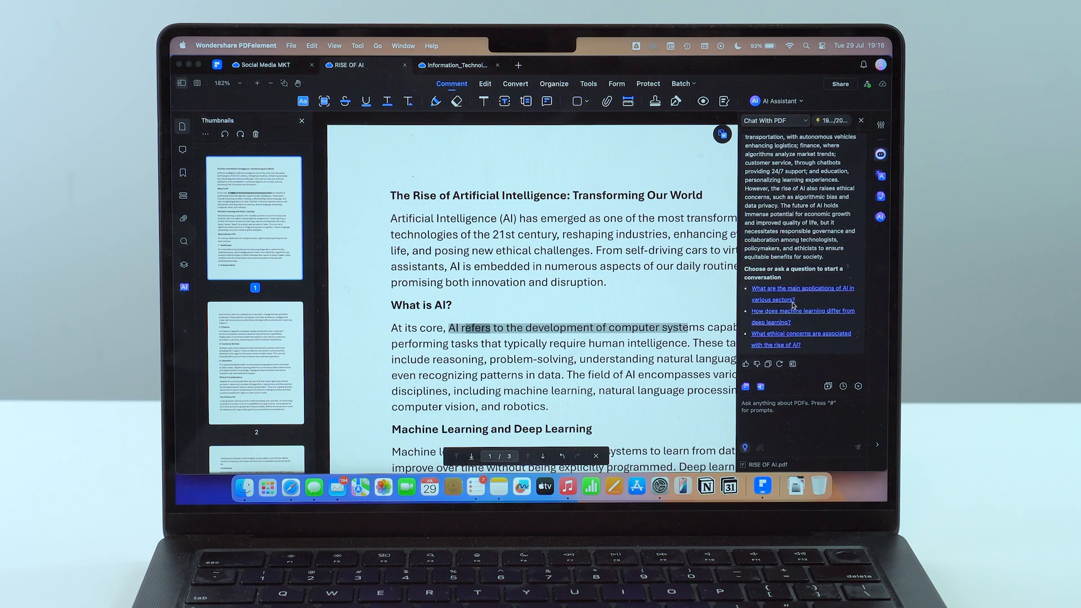
pyautogui.moveTo(781, 322)
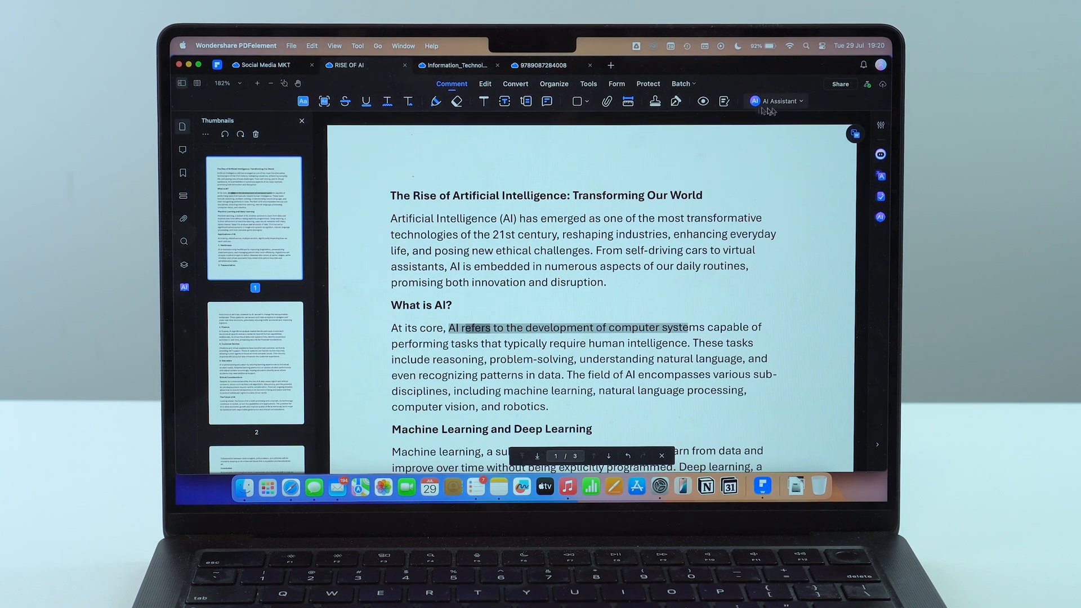
# - Use Summarize Multiple PDFs on the three desktop PDFs to get a combined AI summary
pyautogui.click(777, 101)
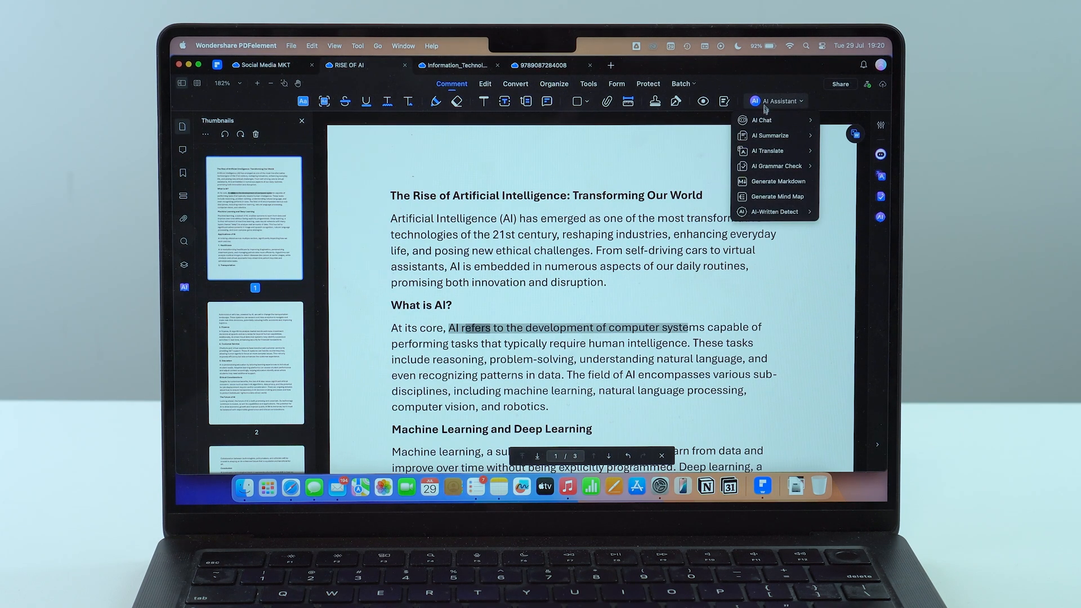
pyautogui.moveTo(772, 135)
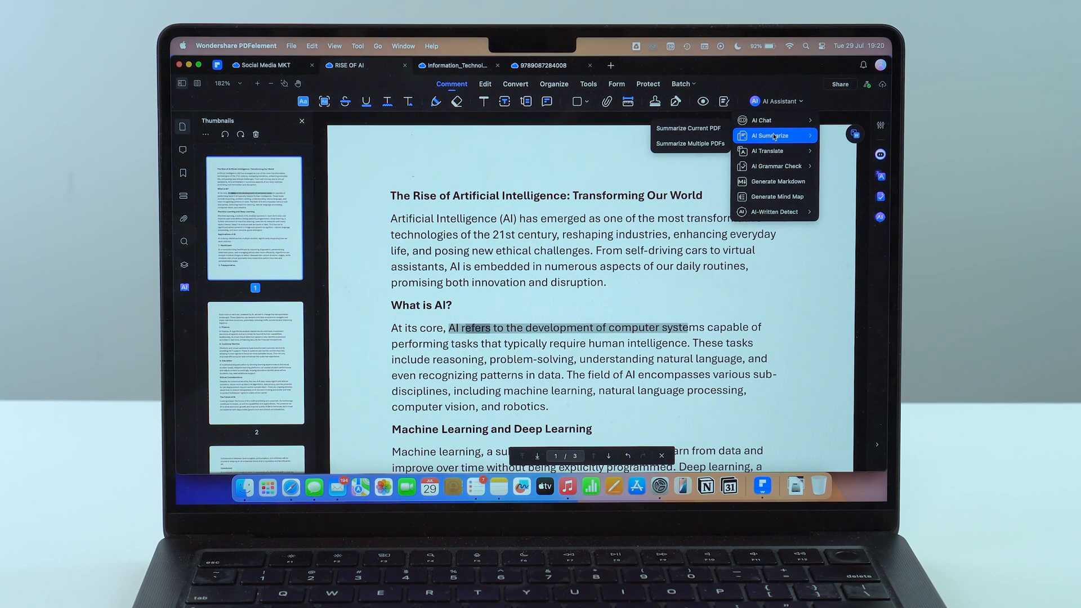
pyautogui.moveTo(690, 144)
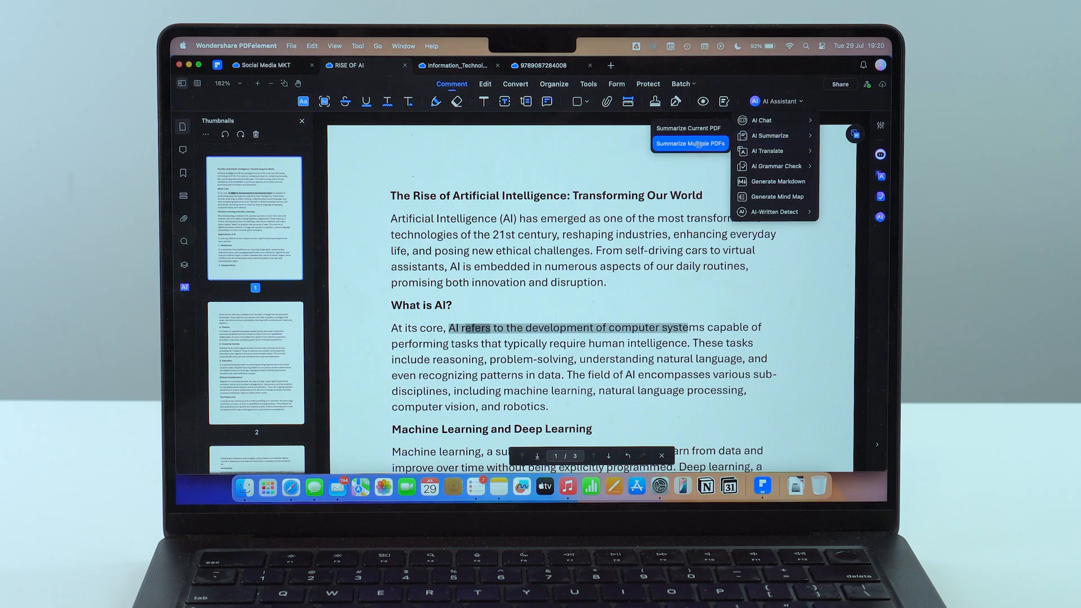
pyautogui.click(690, 143)
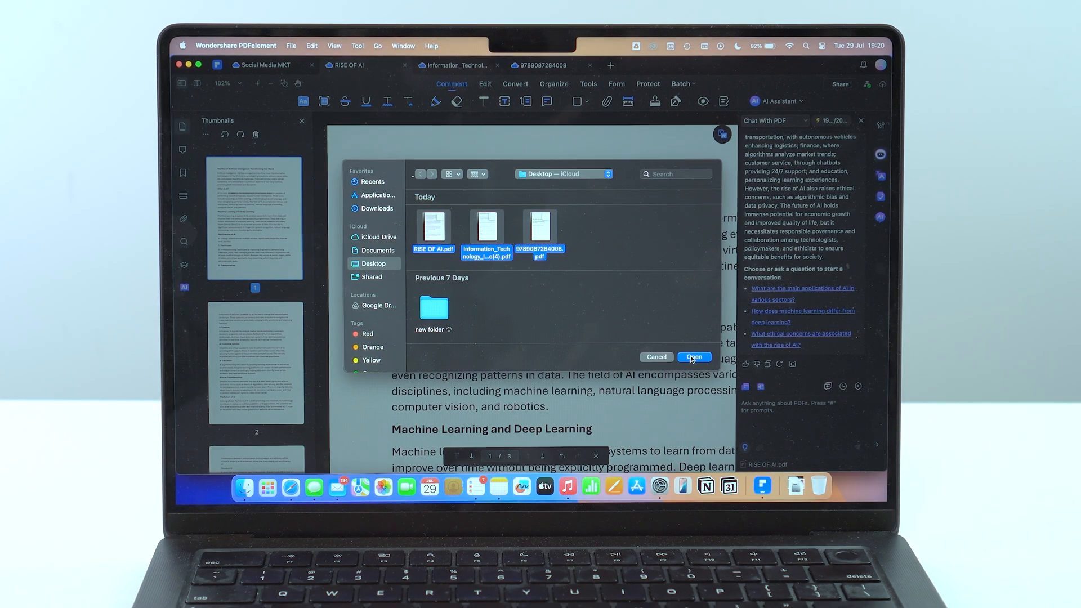
pyautogui.click(693, 357)
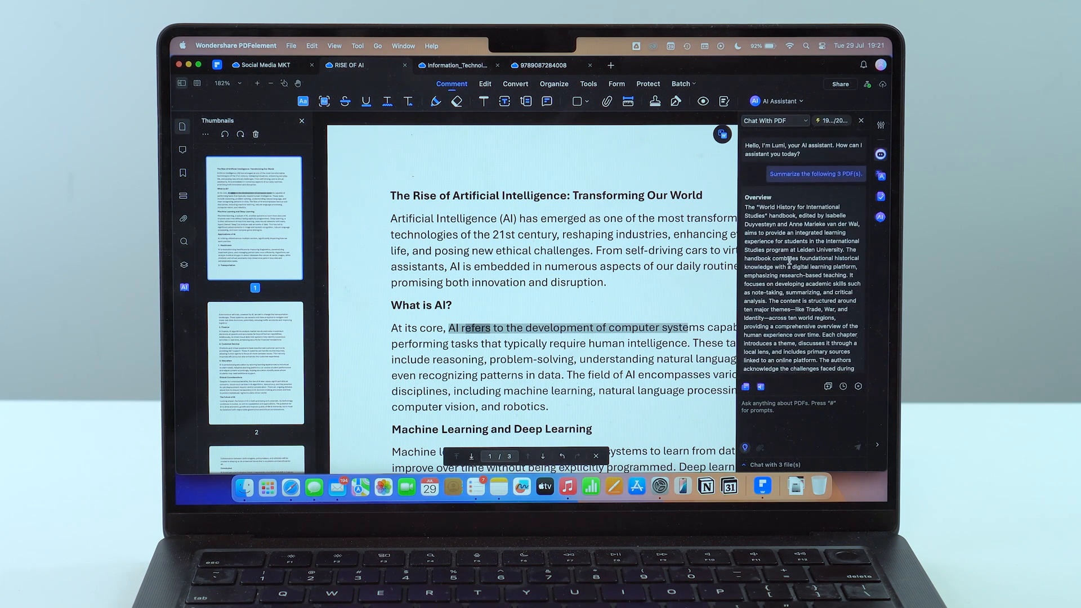
# - Scroll the multi-PDF summary to its closing follow-up questions about the handbook
pyautogui.scroll(-3)
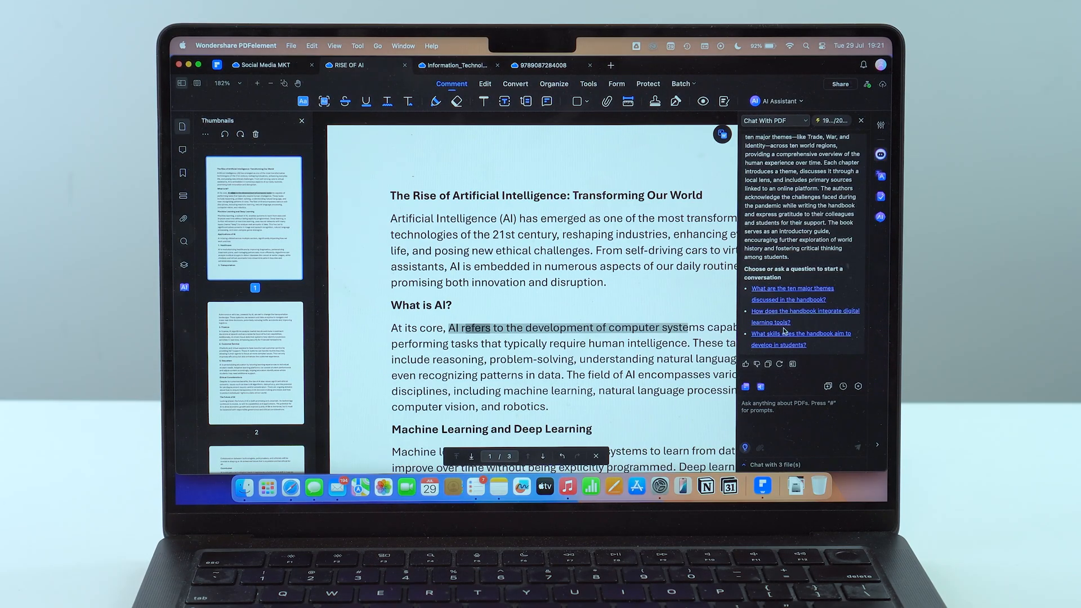
pyautogui.moveTo(790, 268)
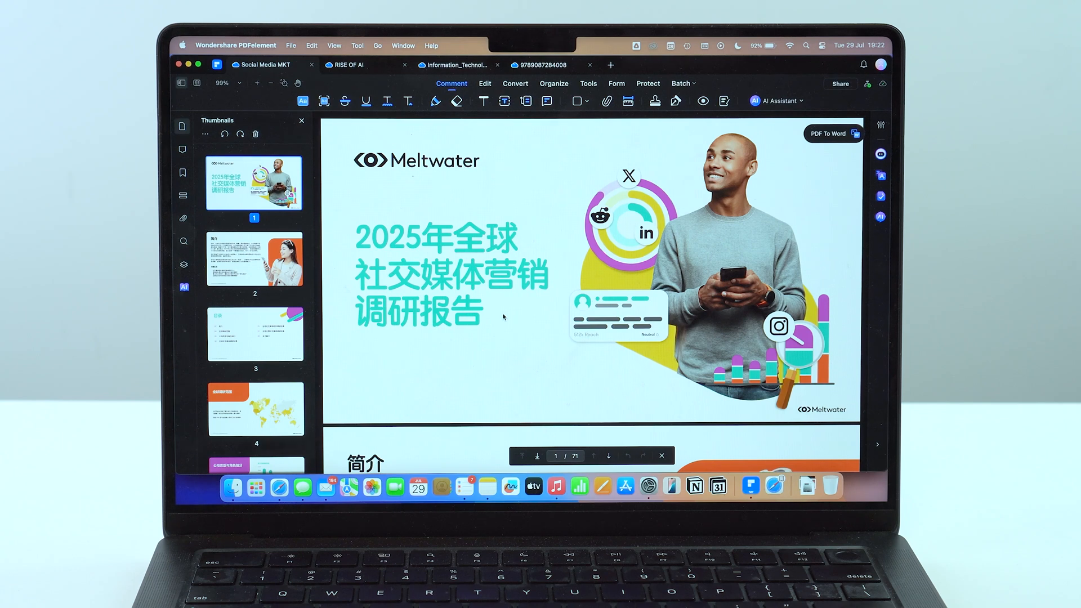
# - Start a PDF Translator run of pages 1–71 into English with translated text only
pyautogui.scroll(-3)
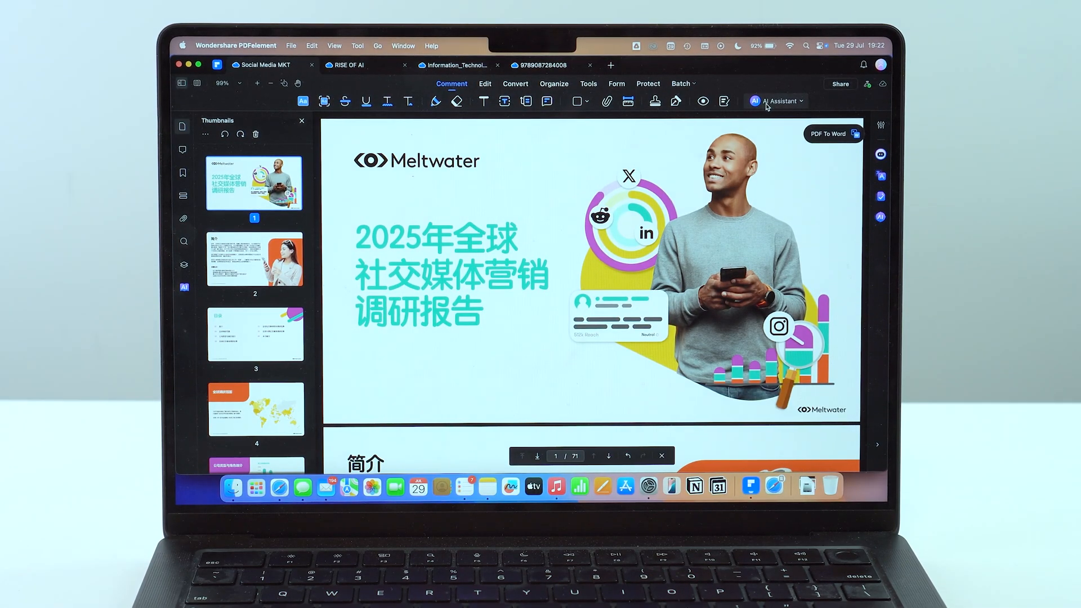
pyautogui.click(776, 102)
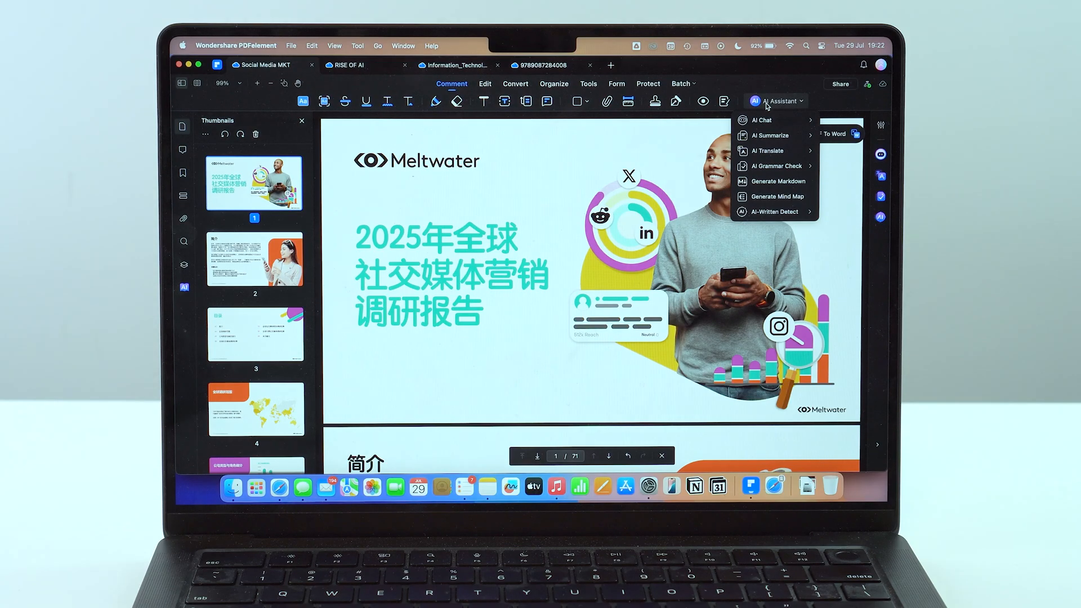
pyautogui.moveTo(766, 151)
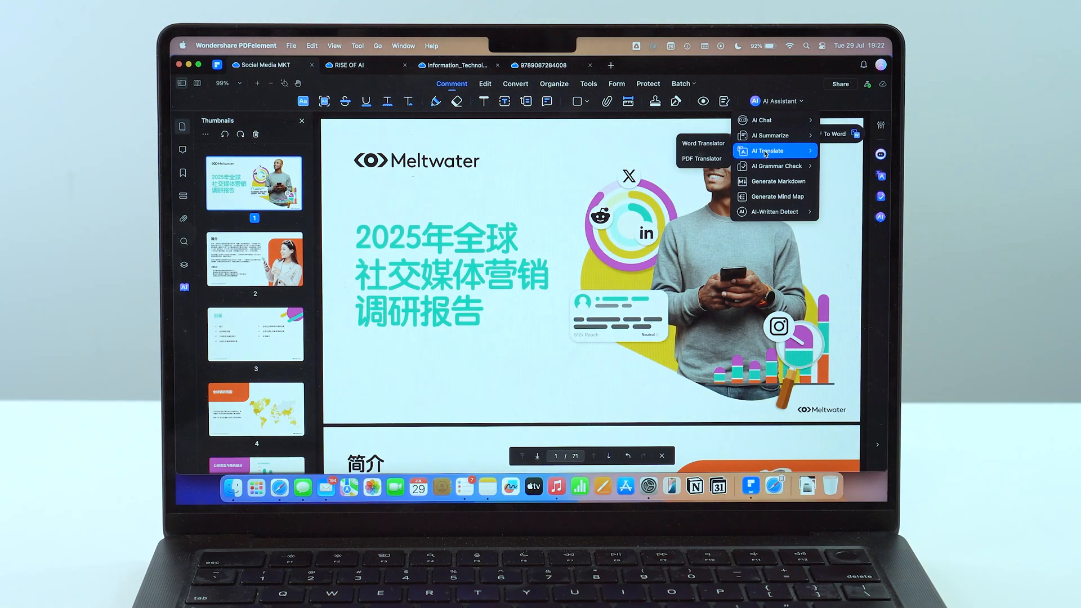
pyautogui.moveTo(703, 157)
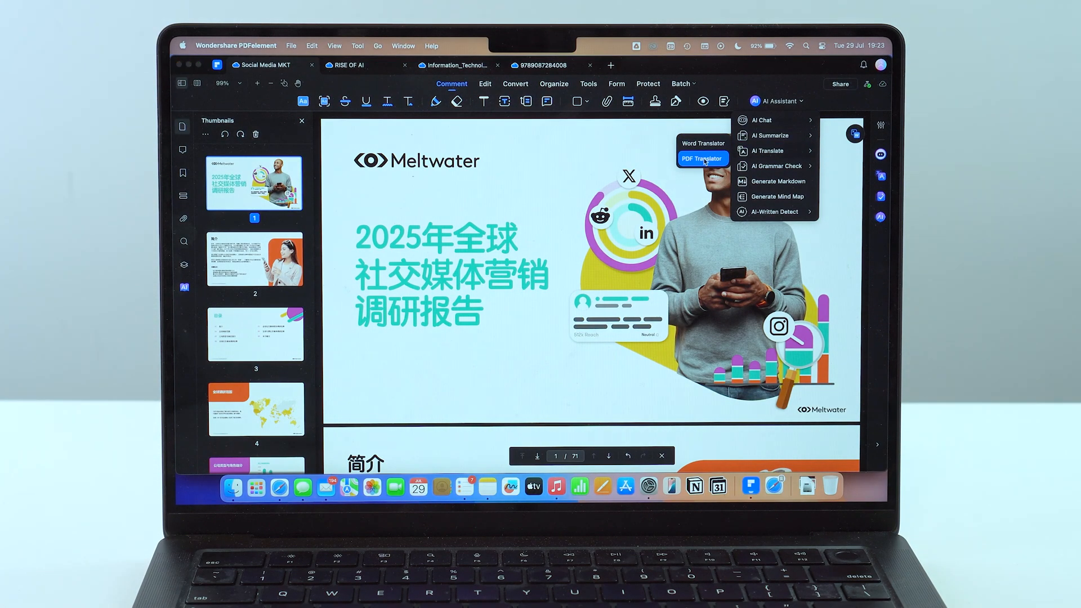
pyautogui.click(703, 158)
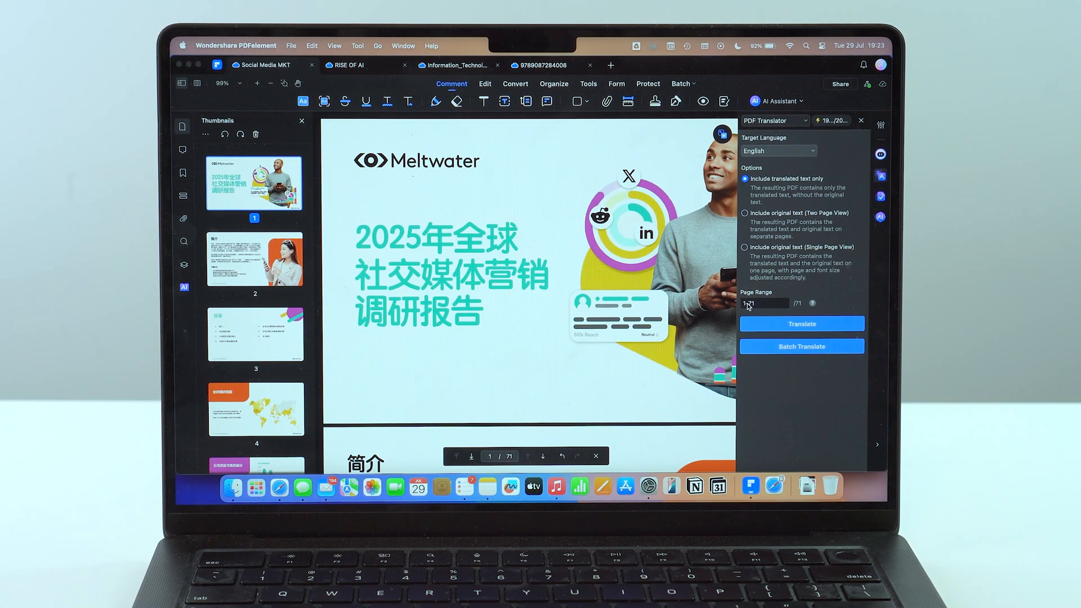
pyautogui.click(802, 324)
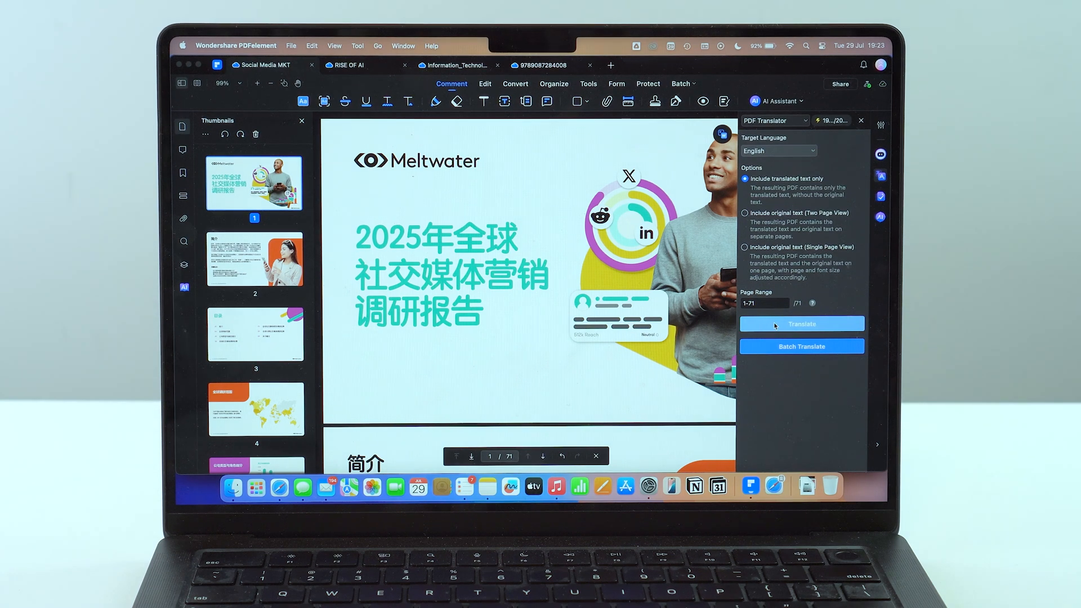
pyautogui.click(801, 325)
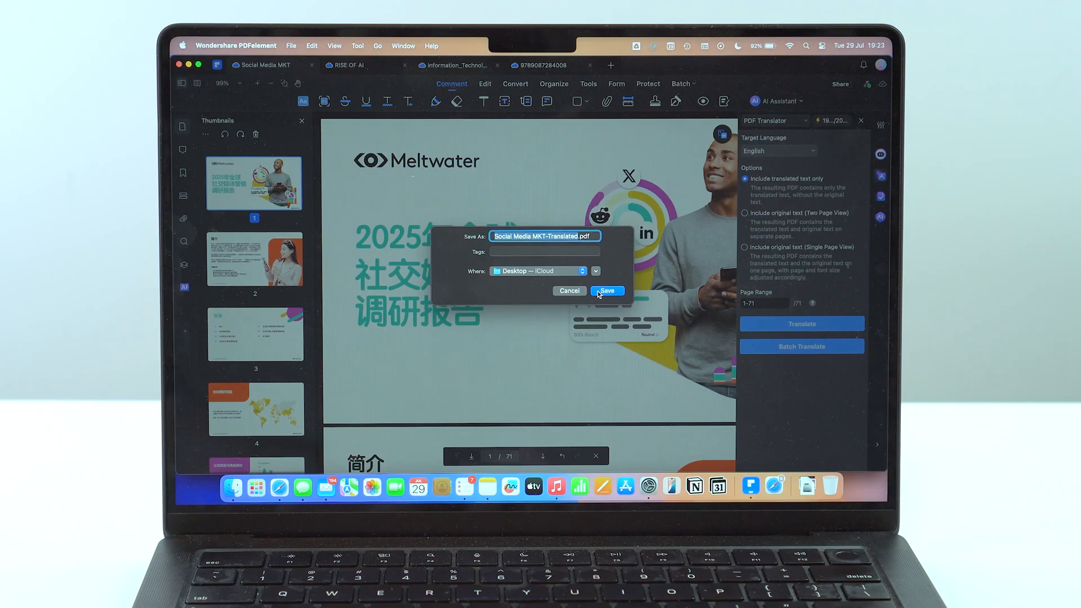
# - Save the translated report to the desktop and open it in PDFelement
pyautogui.click(607, 291)
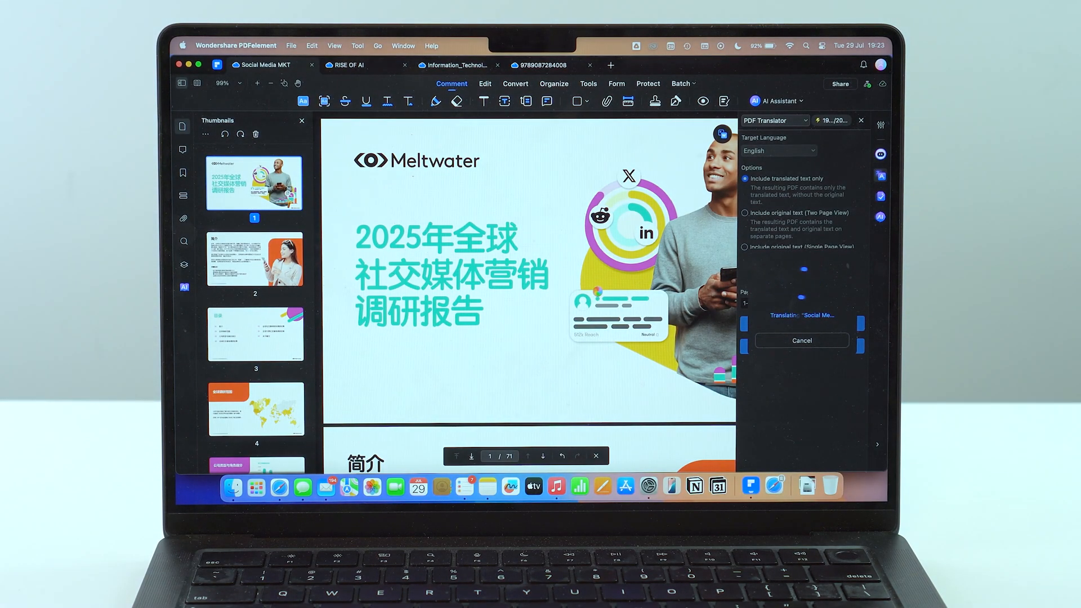
pyautogui.click(802, 340)
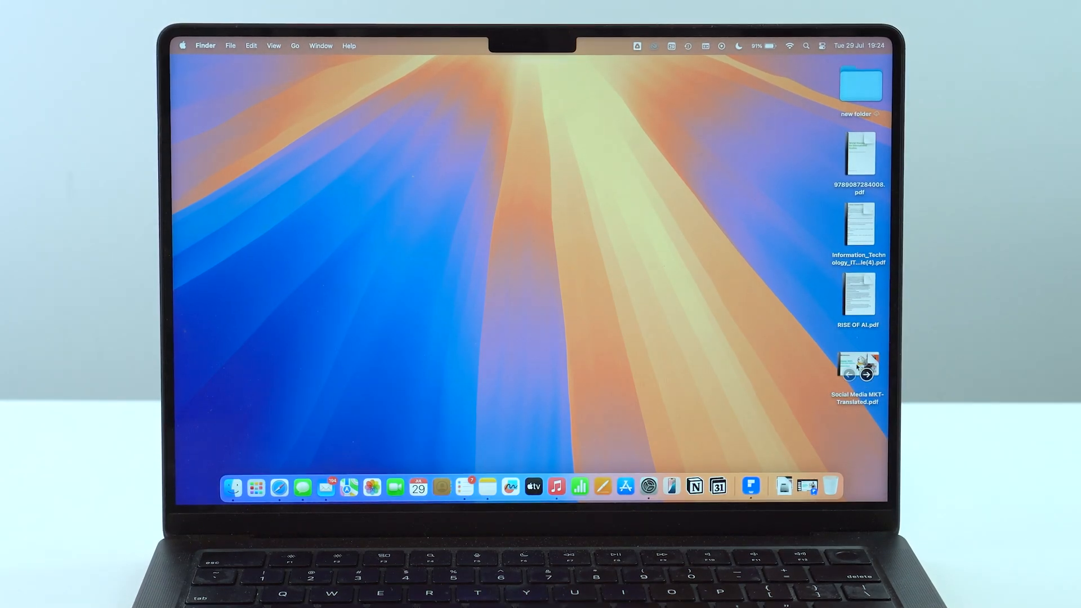
pyautogui.rightClick(858, 362)
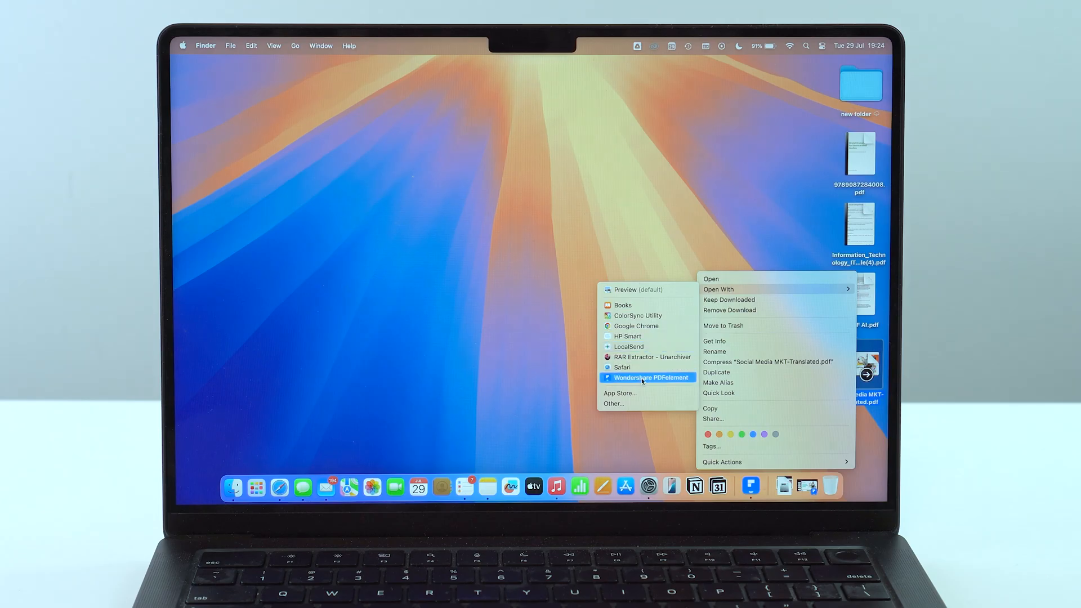
pyautogui.click(651, 377)
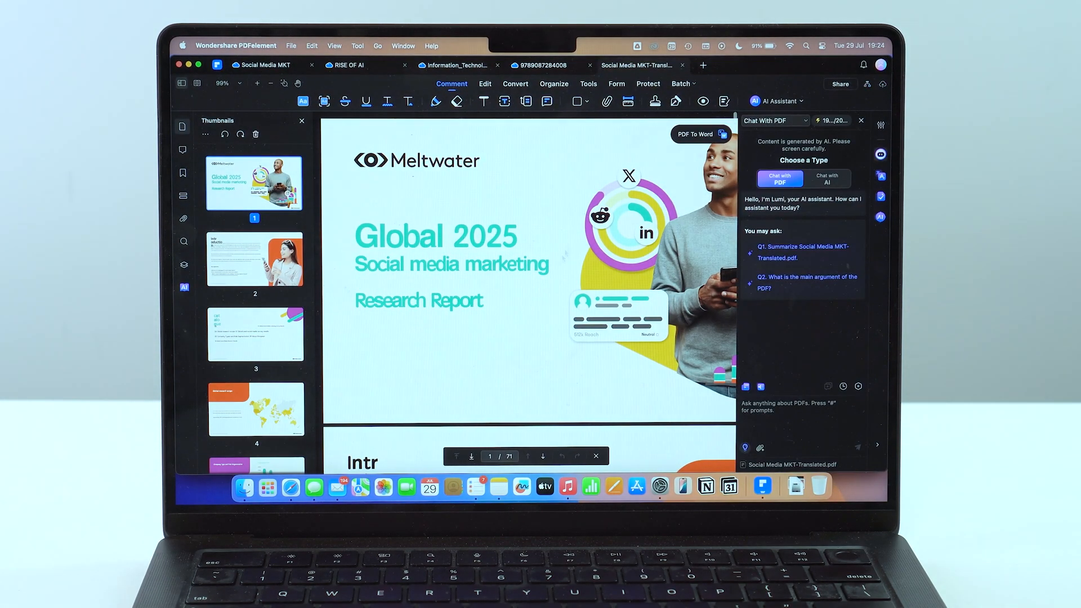
pyautogui.moveTo(864, 136)
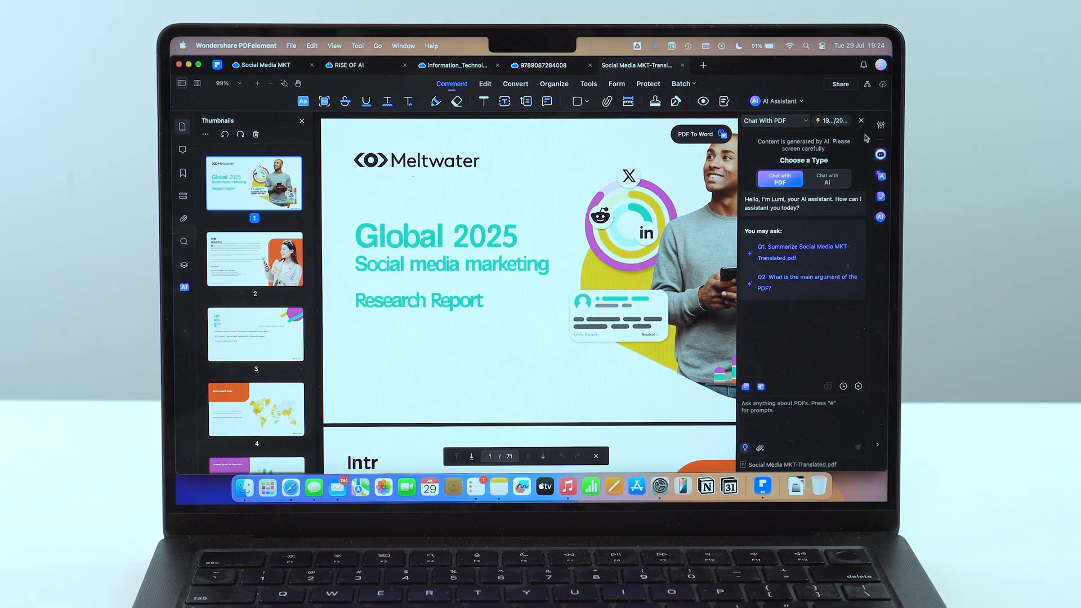
# - Close the chat panel and review the translated pages 4–6 on research scope and team size
pyautogui.click(861, 121)
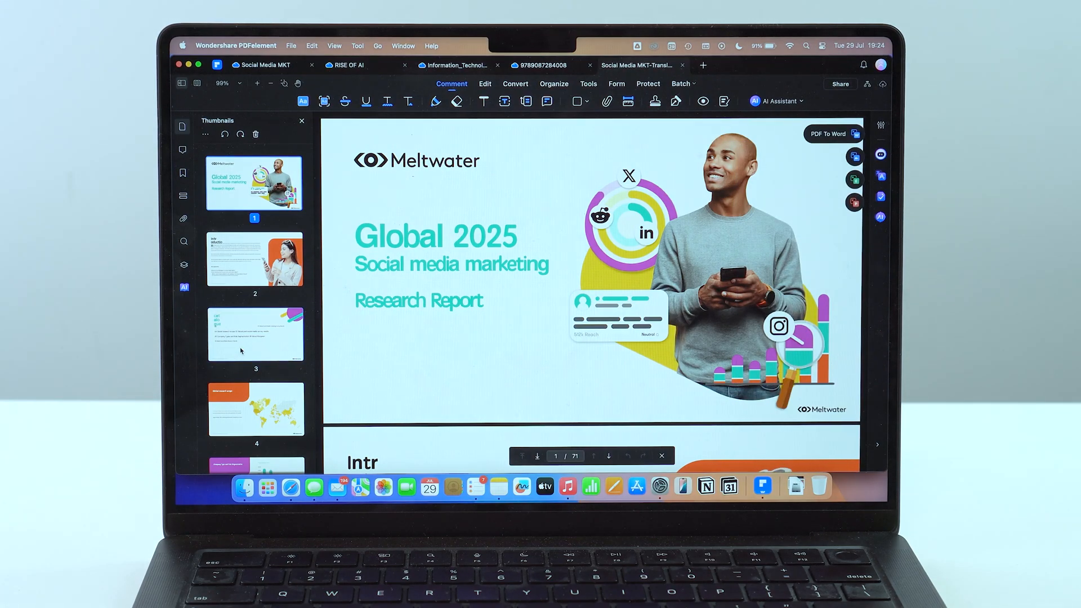
pyautogui.click(255, 407)
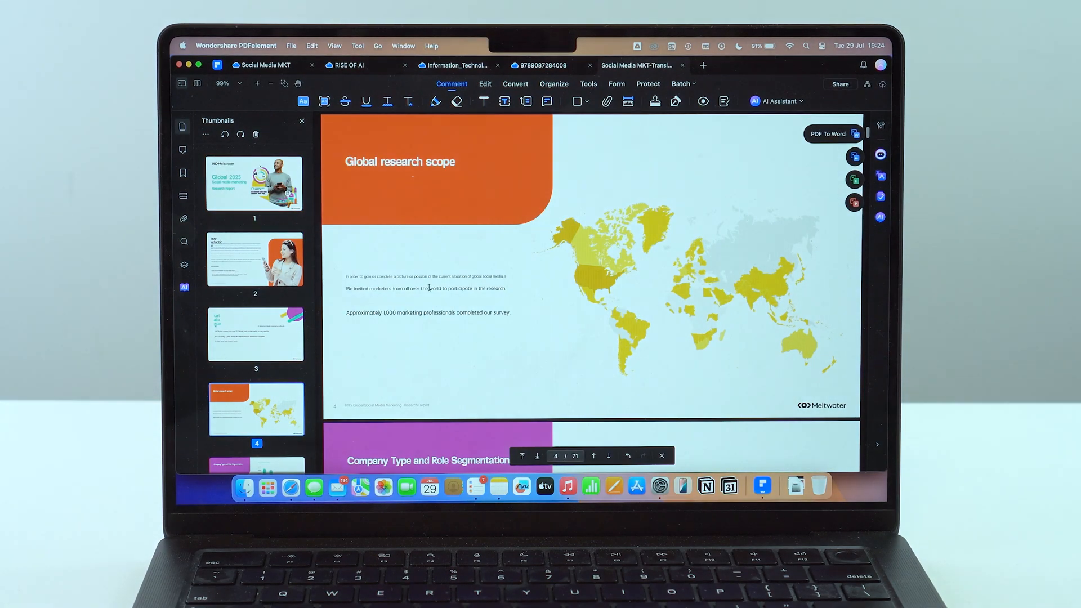
pyautogui.scroll(-3)
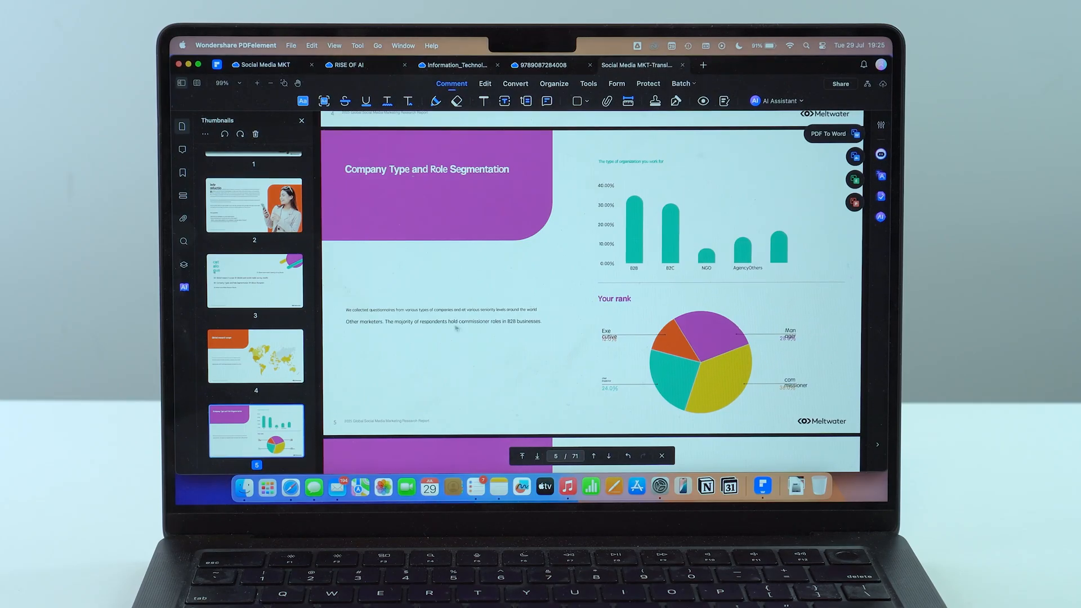
pyautogui.scroll(-3)
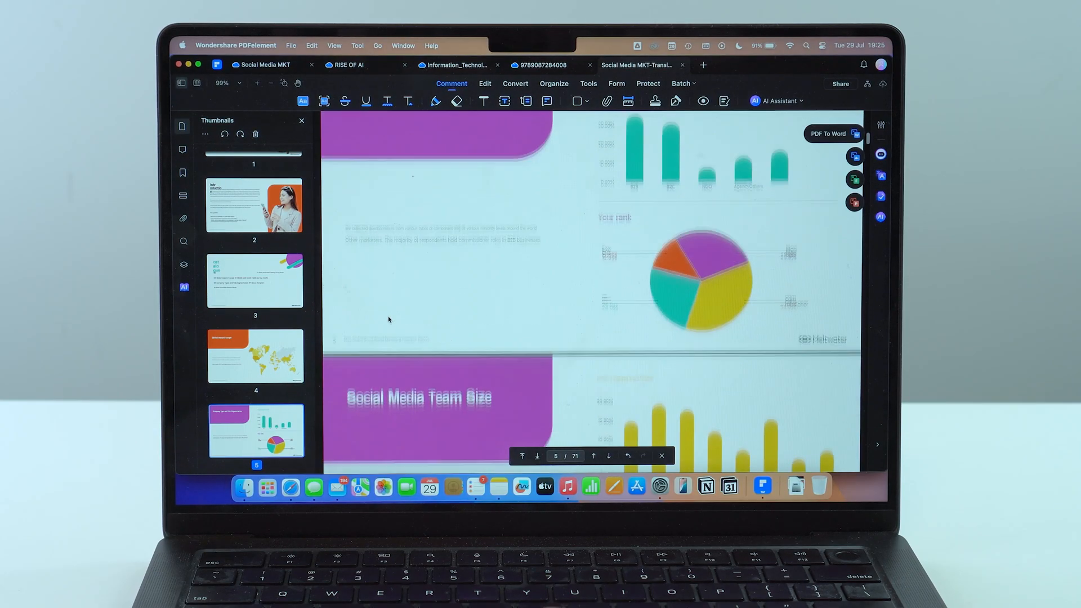
pyautogui.scroll(-3)
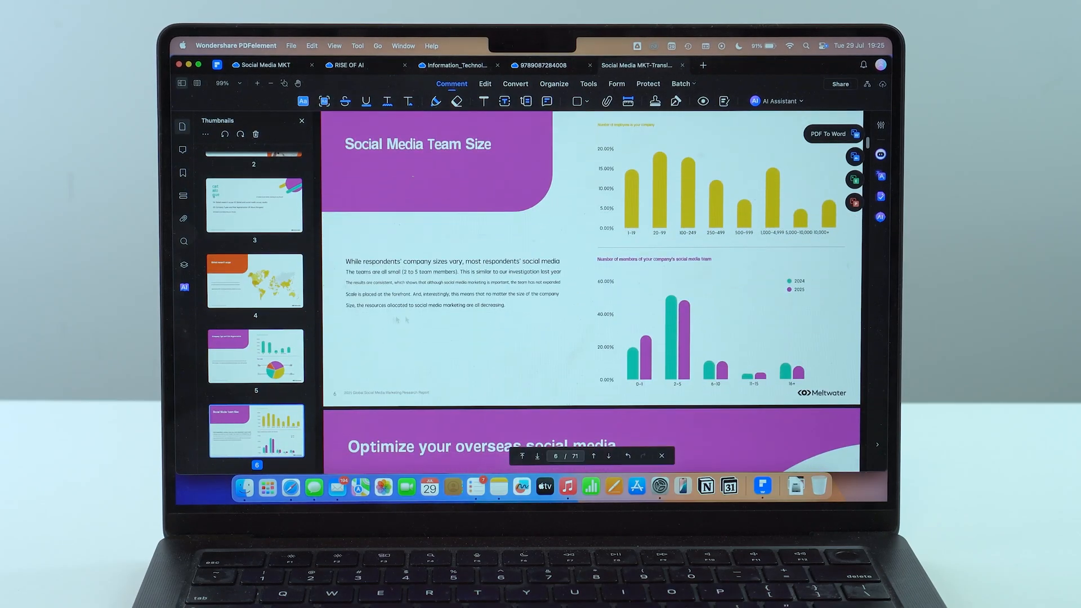
pyautogui.scroll(-3)
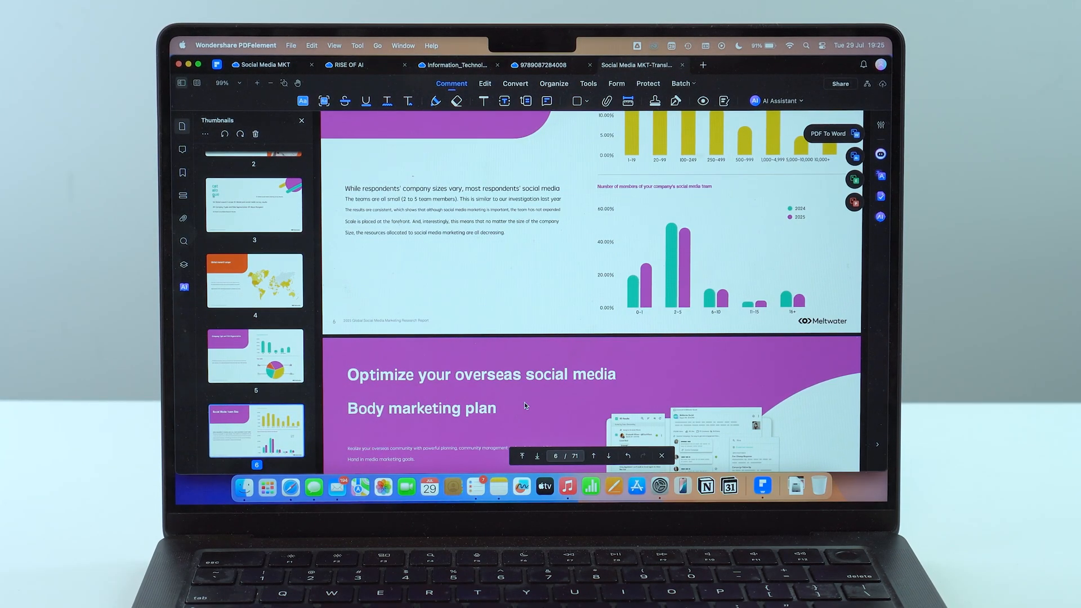
# - Switch to the Information Technology article and bring up PDF Grammar Check for pages 1–3
pyautogui.click(457, 65)
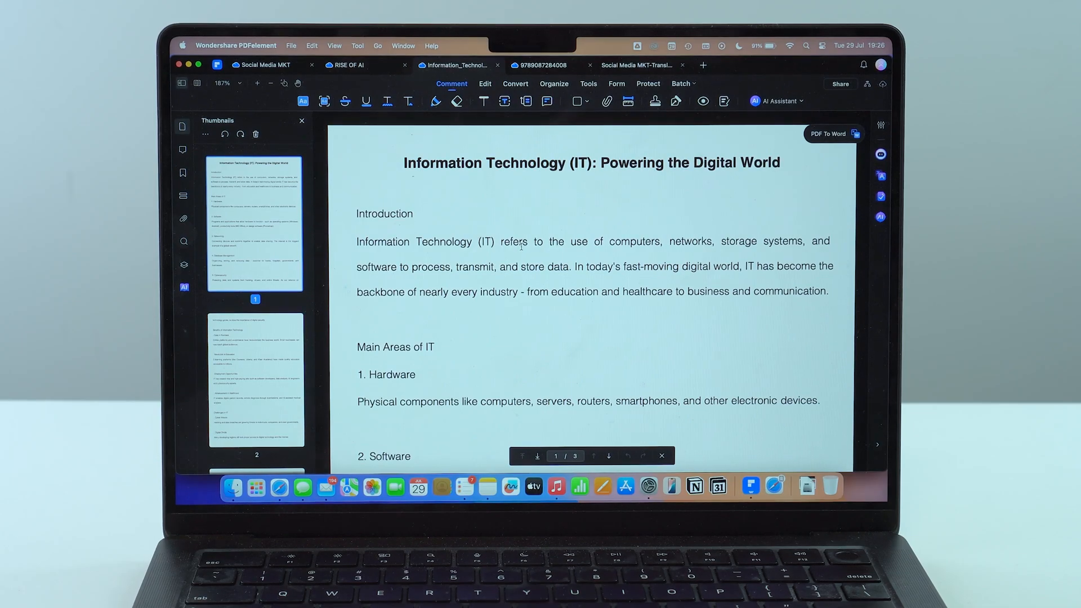
pyautogui.click(776, 101)
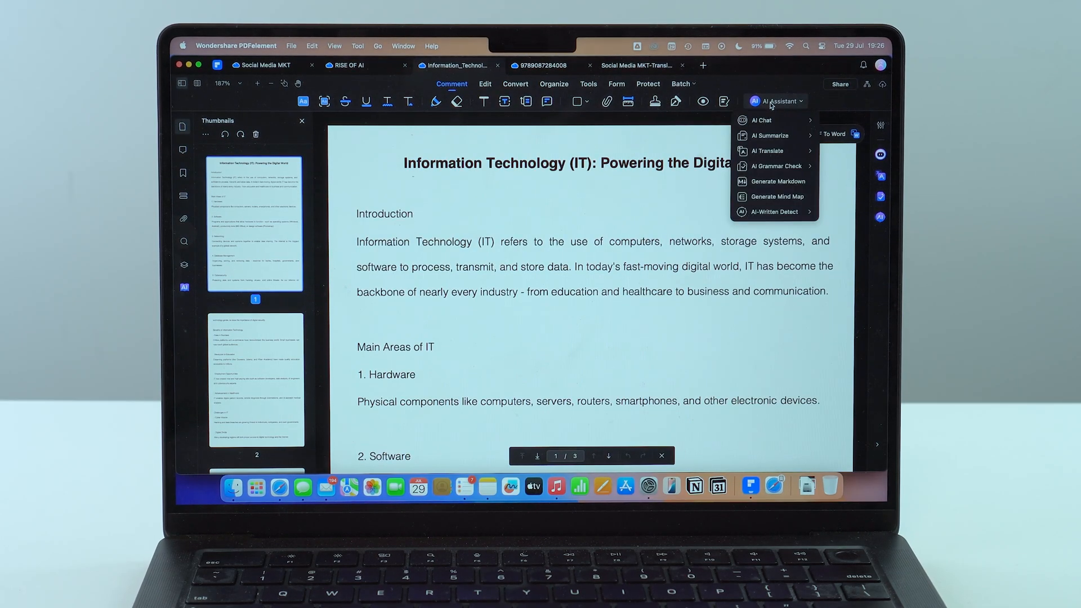
pyautogui.moveTo(769, 135)
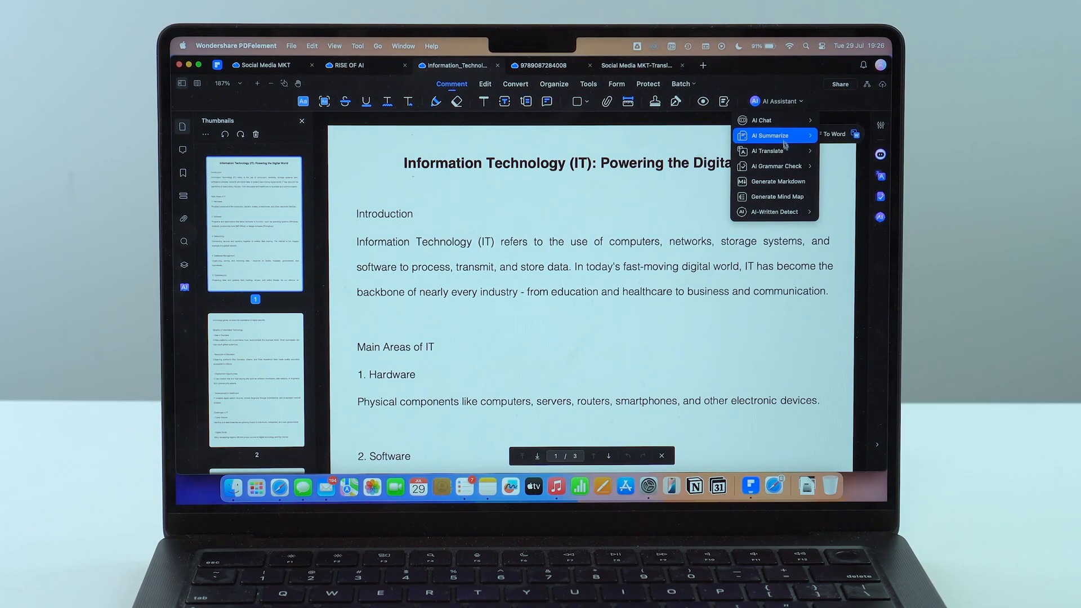
pyautogui.moveTo(774, 167)
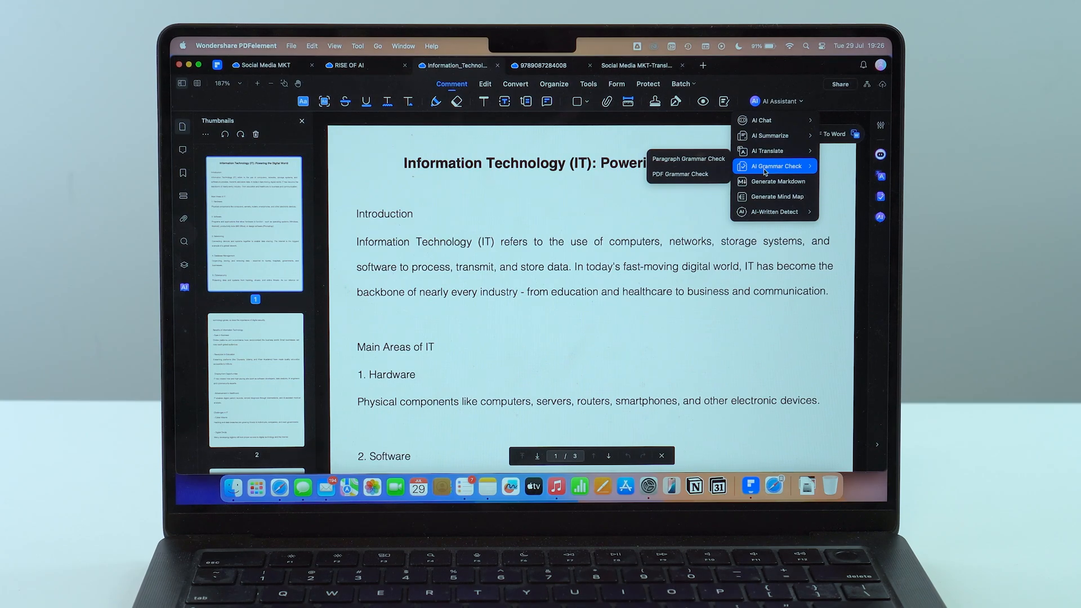
pyautogui.moveTo(689, 159)
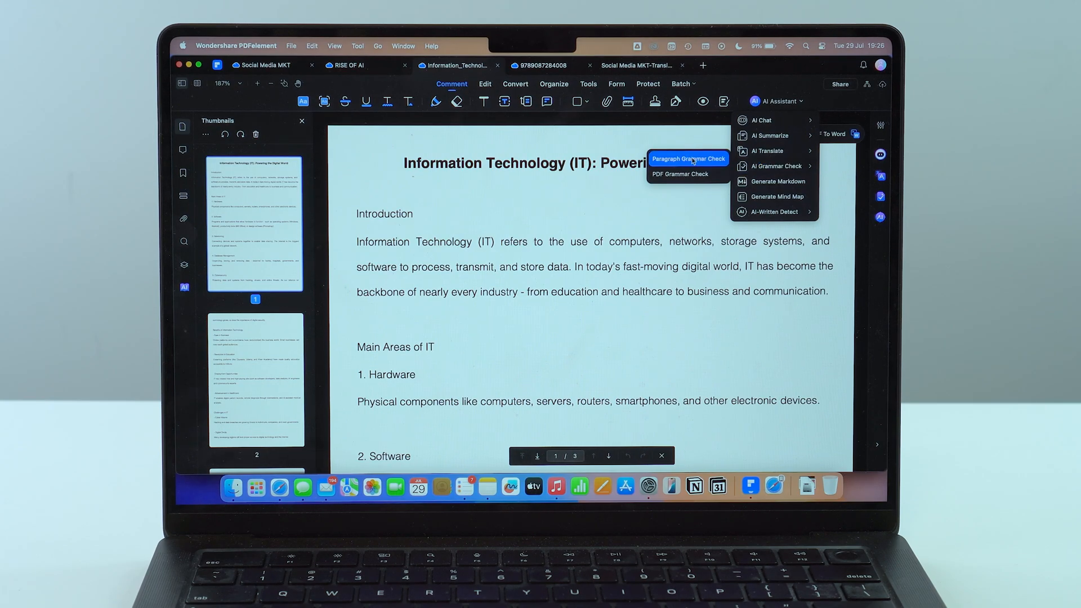
pyautogui.click(684, 173)
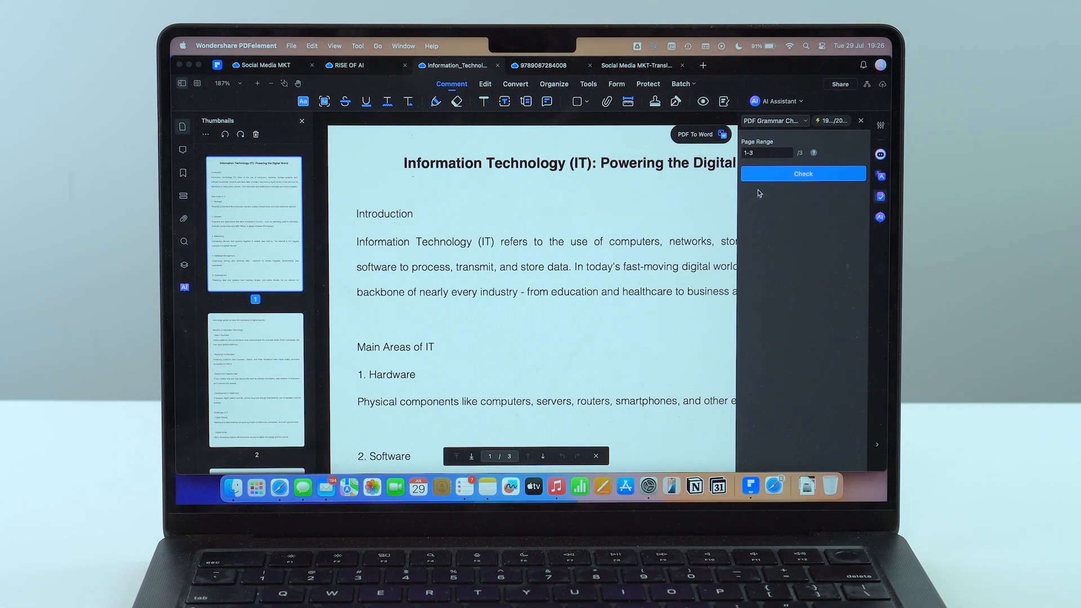
# - Run the grammar check on pages 1–3 and open the corrected copy in a new tab
pyautogui.click(803, 174)
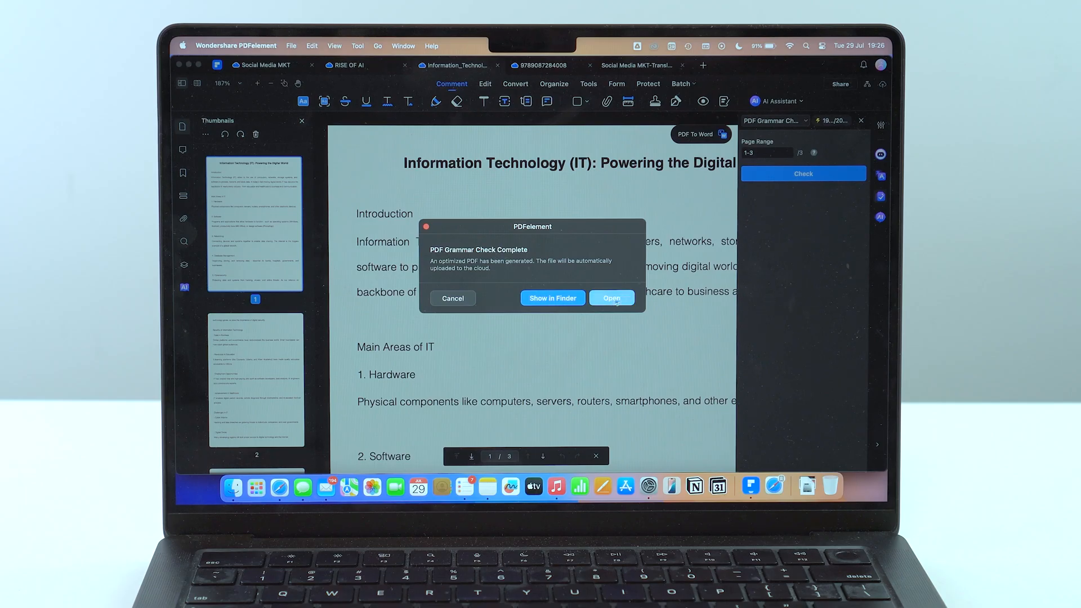
pyautogui.click(612, 297)
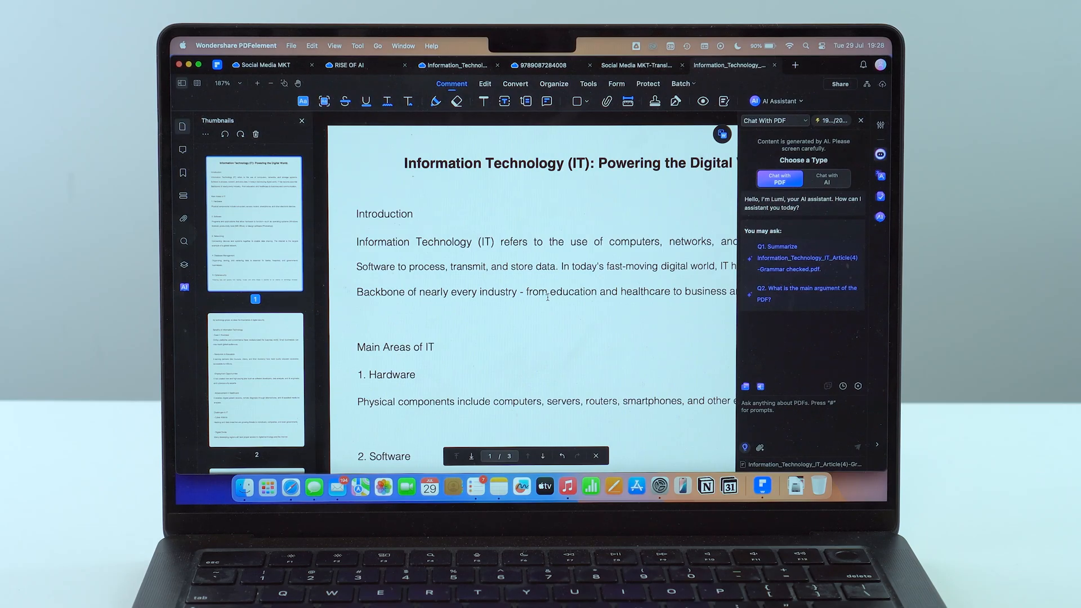
# - Generate a mind map of the Rise of Artificial Intelligence document from the AI tools list
pyautogui.click(349, 66)
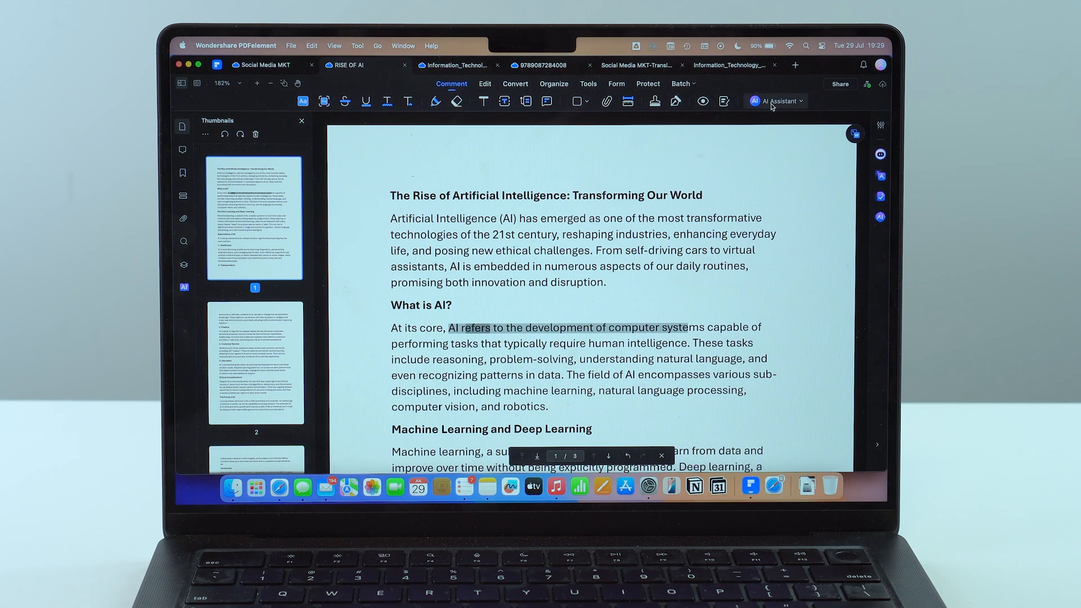
pyautogui.click(774, 101)
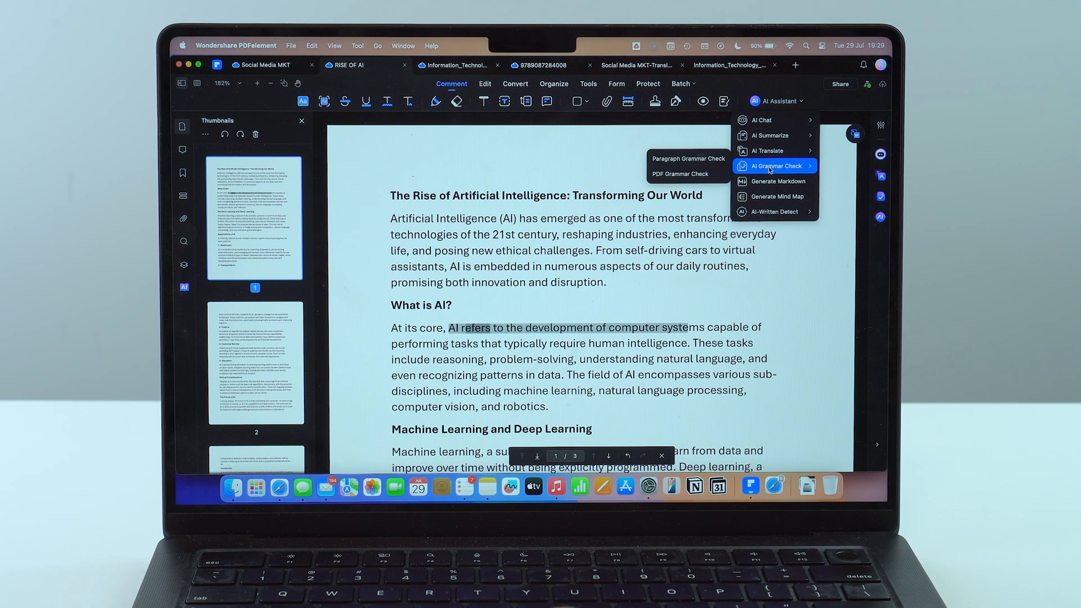
pyautogui.moveTo(770, 196)
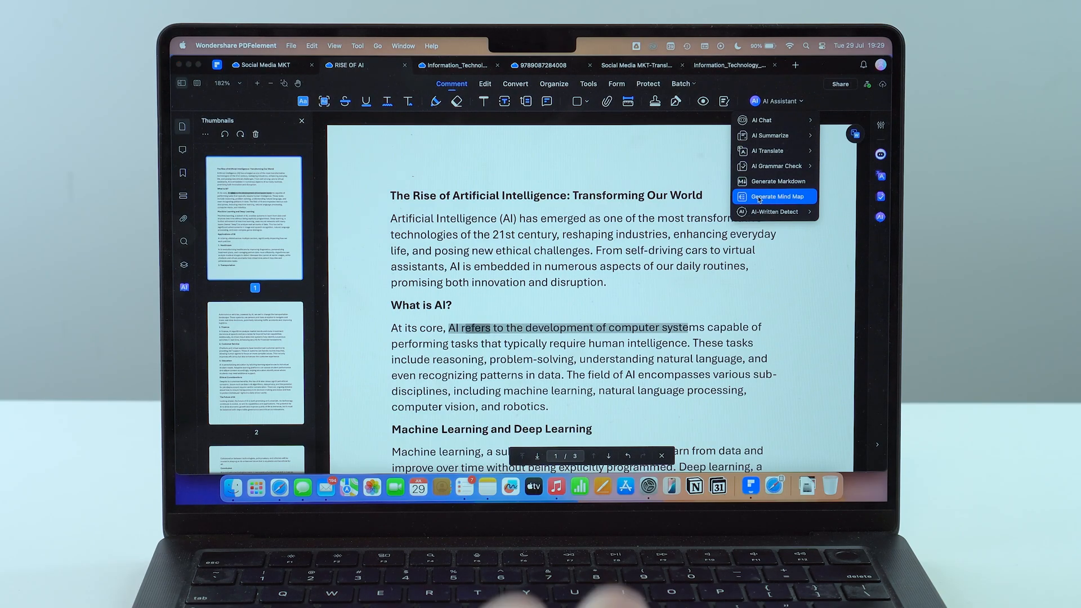
pyautogui.click(773, 196)
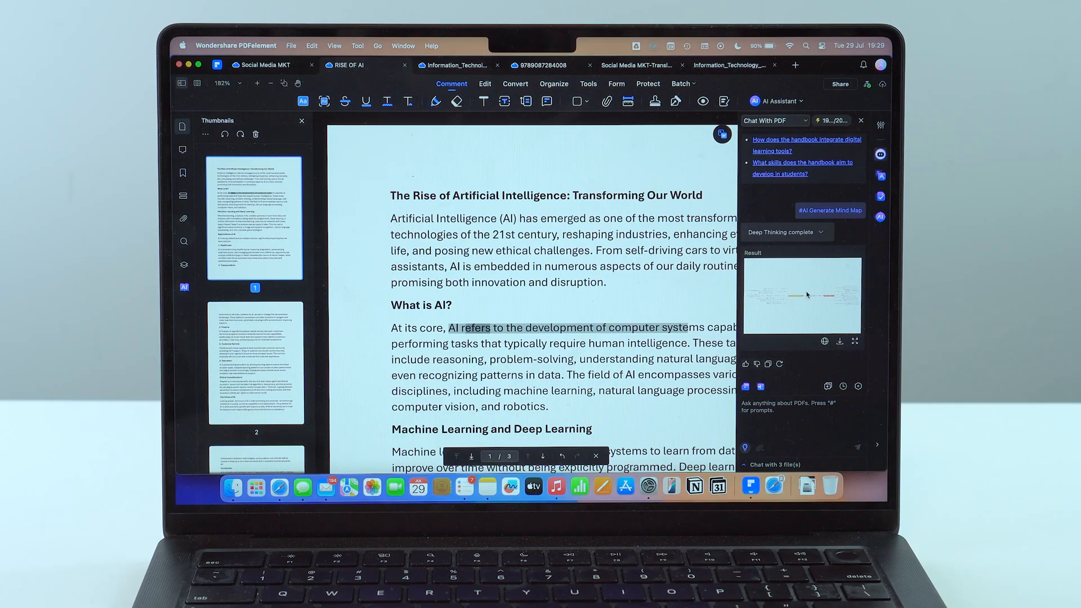
pyautogui.moveTo(838, 342)
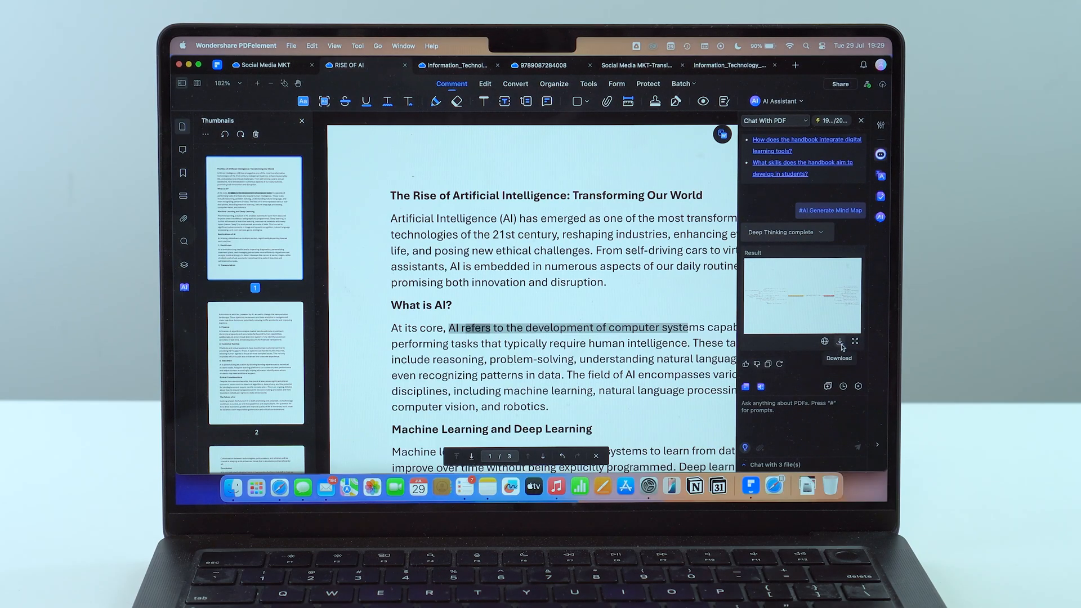
# - Enlarge and zoom into the generated mind map, then download it
pyautogui.click(854, 341)
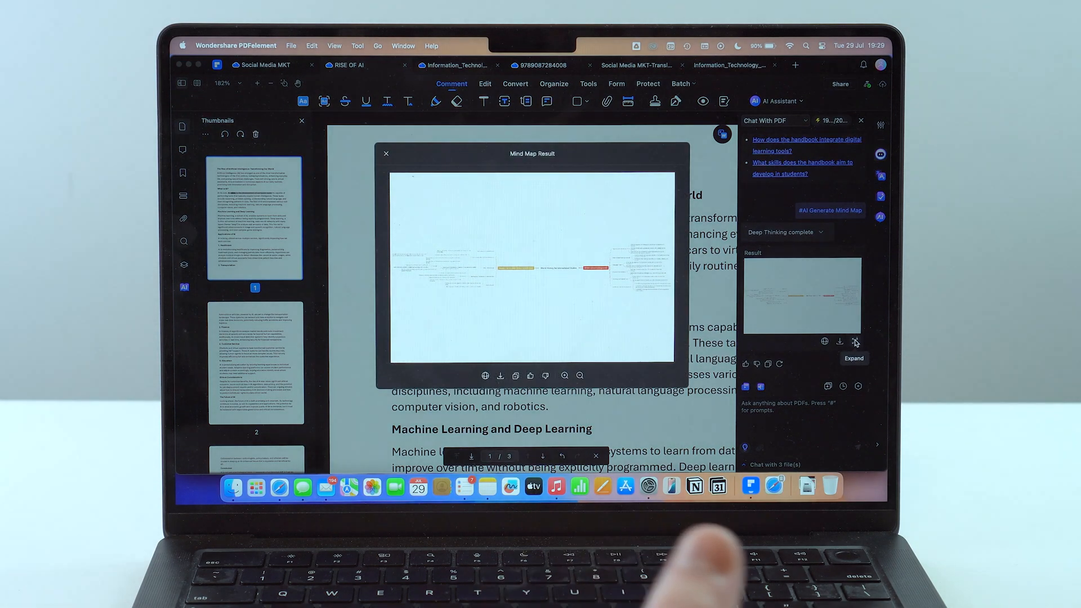
pyautogui.moveTo(565, 376)
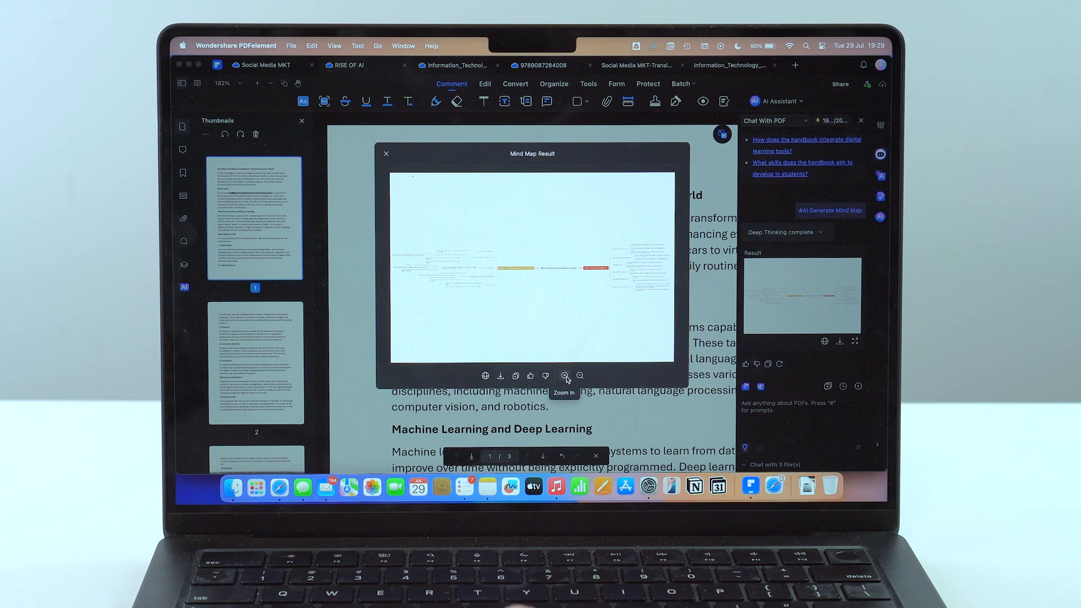
pyautogui.click(565, 376)
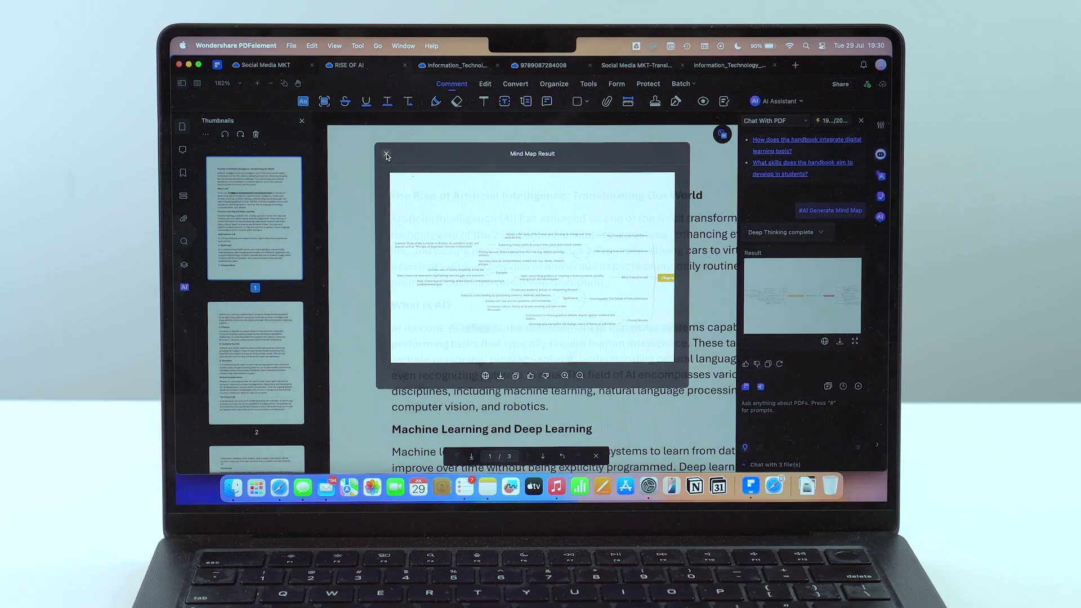
pyautogui.click(385, 153)
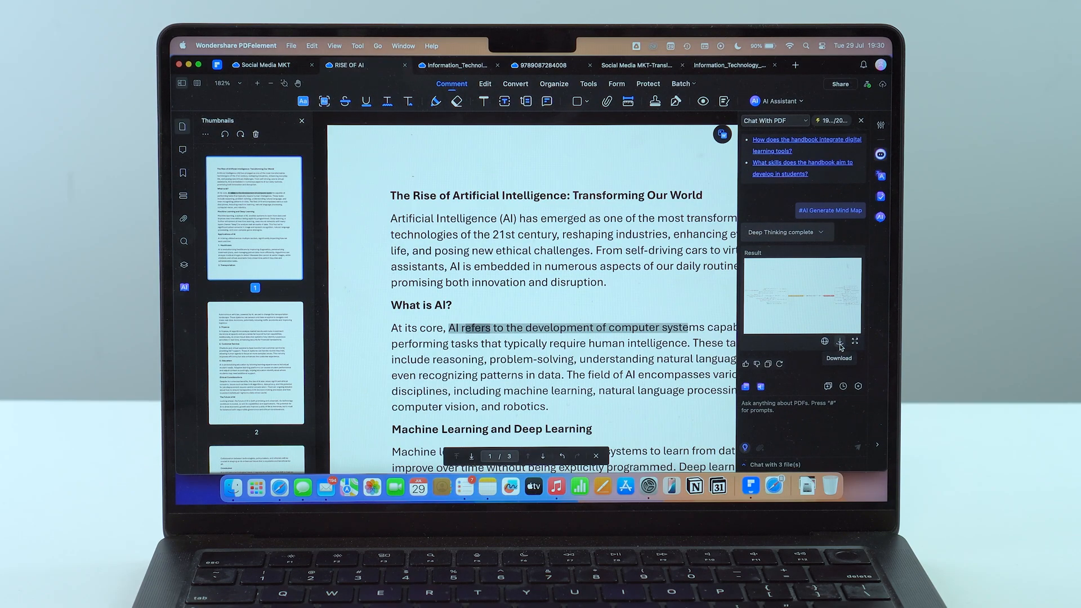
pyautogui.click(542, 66)
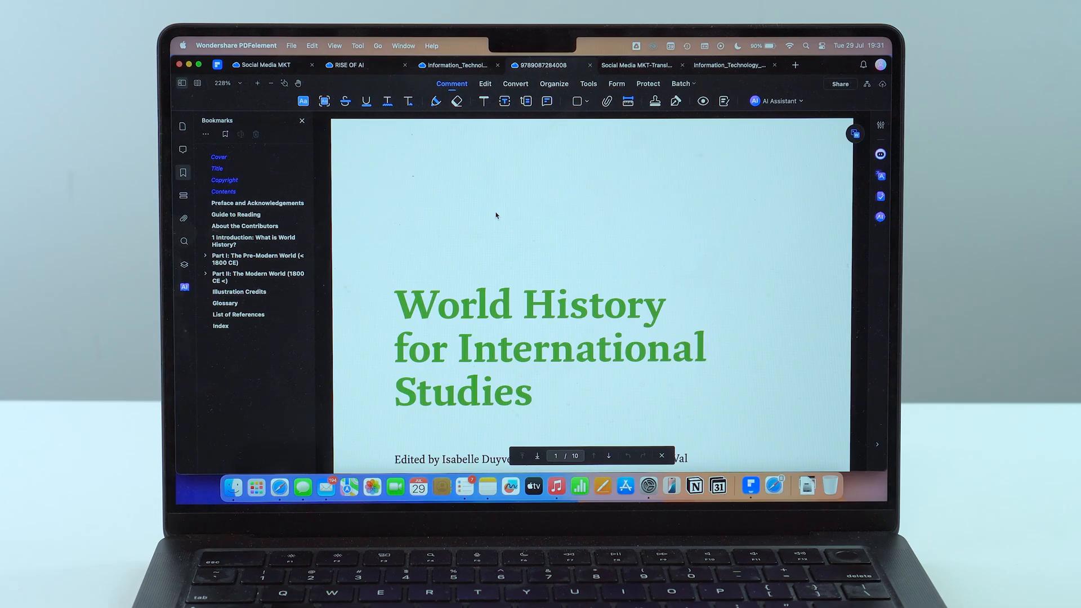
pyautogui.moveTo(741, 157)
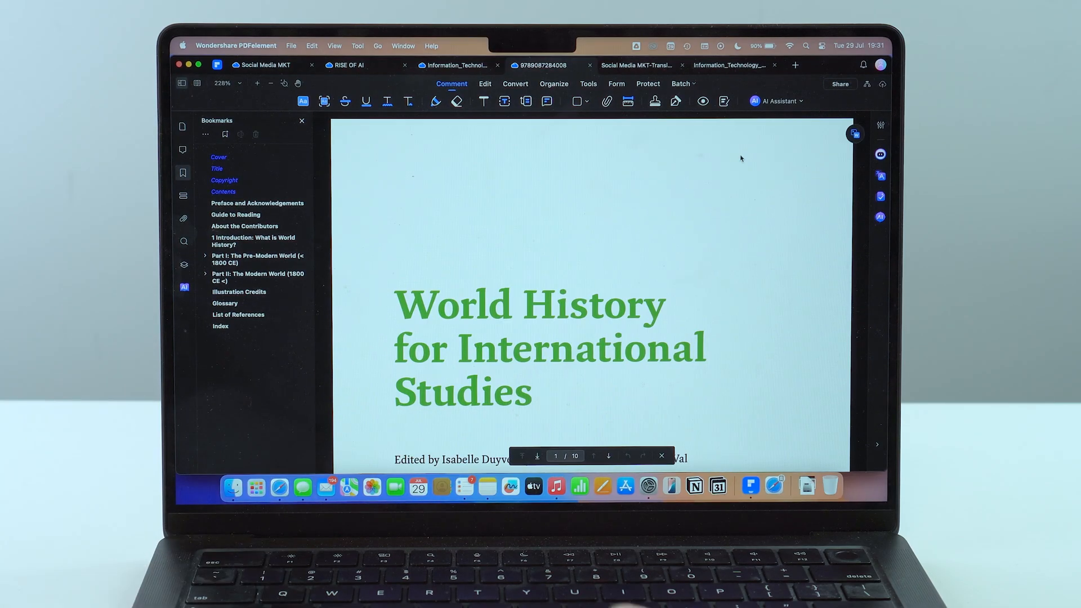
pyautogui.moveTo(776, 108)
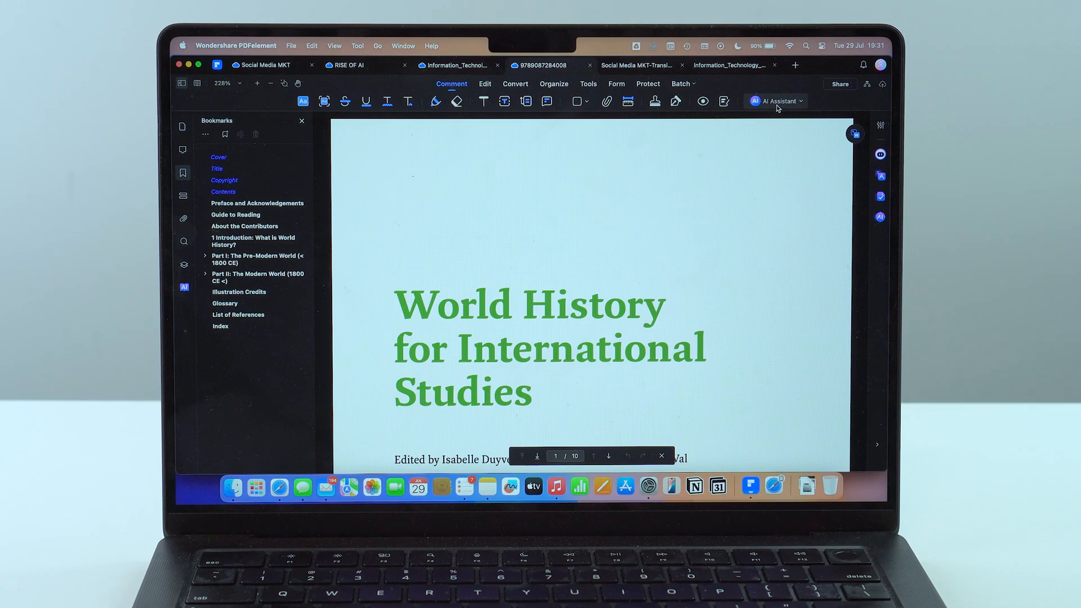
# - Convert pages 1-10 of the World History book to Markdown, saved as 9789087284008.md on the Desktop
pyautogui.click(777, 101)
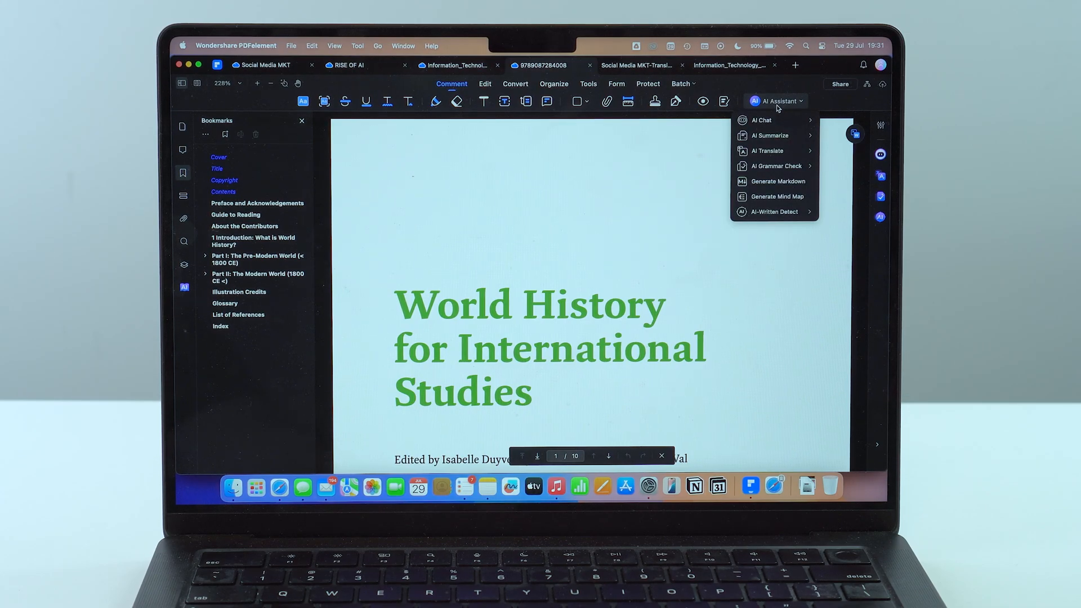
pyautogui.click(779, 180)
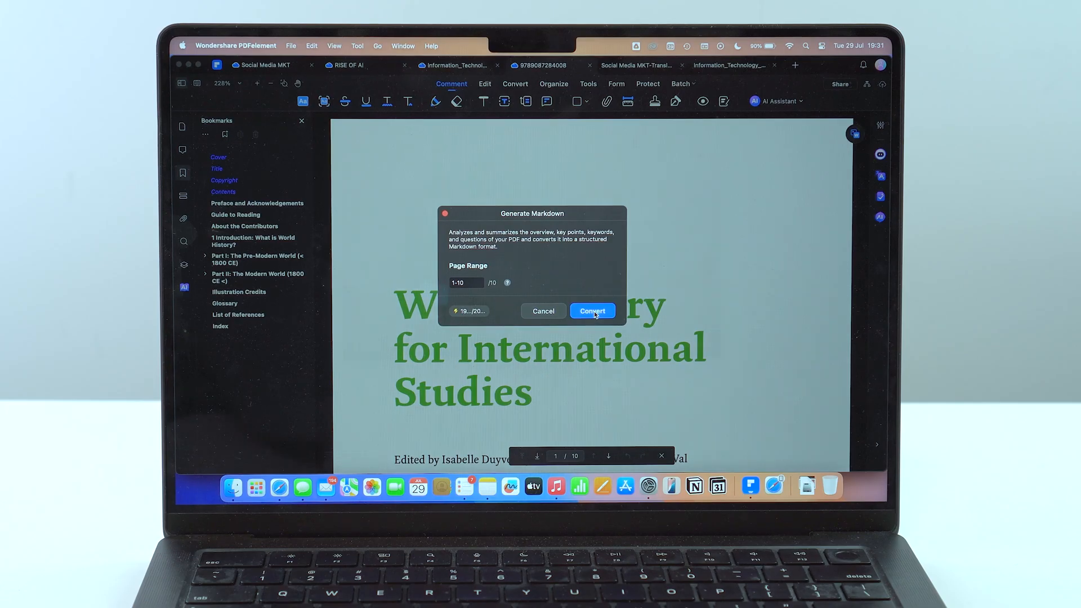
pyautogui.click(592, 311)
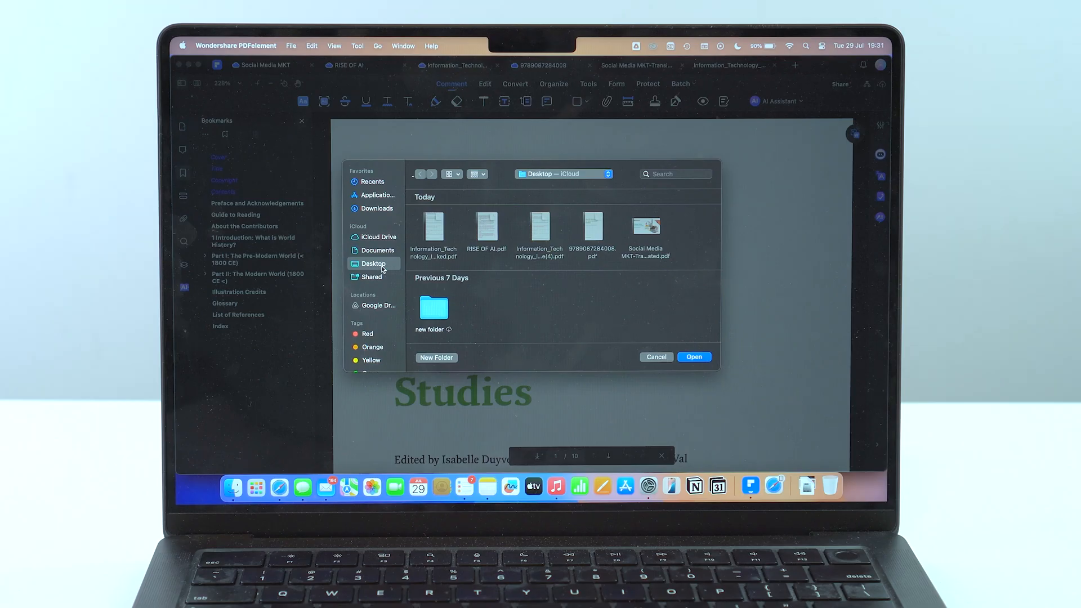
pyautogui.click(693, 357)
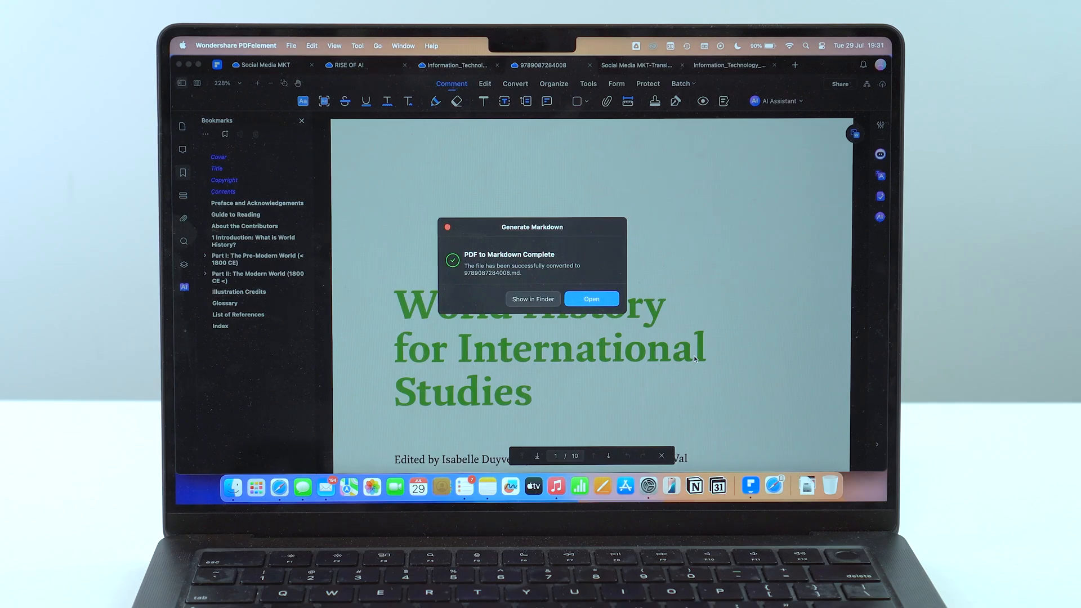
pyautogui.moveTo(806, 421)
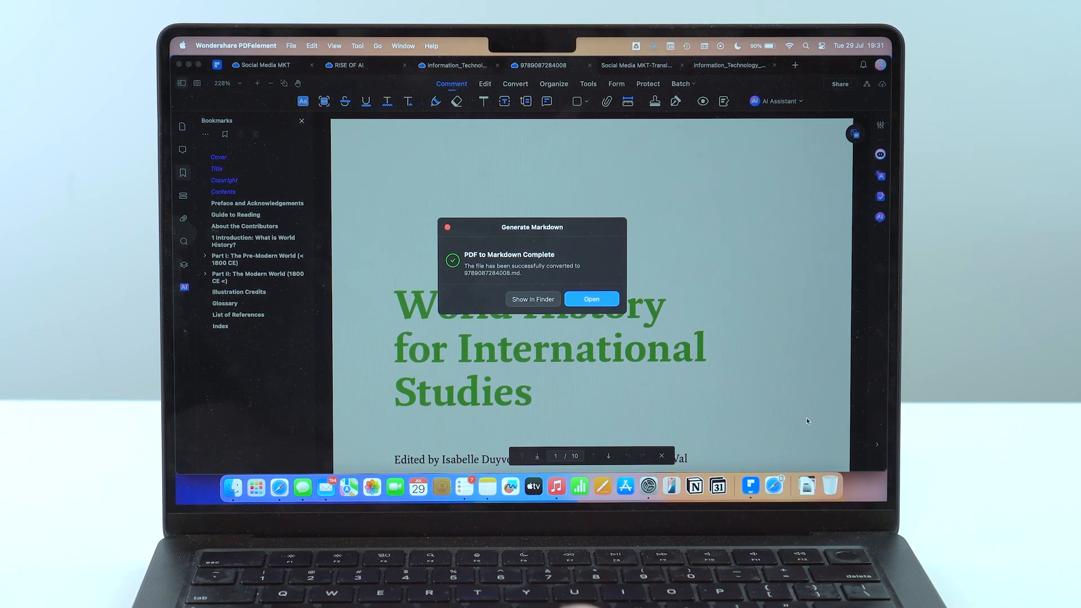
pyautogui.moveTo(474, 268)
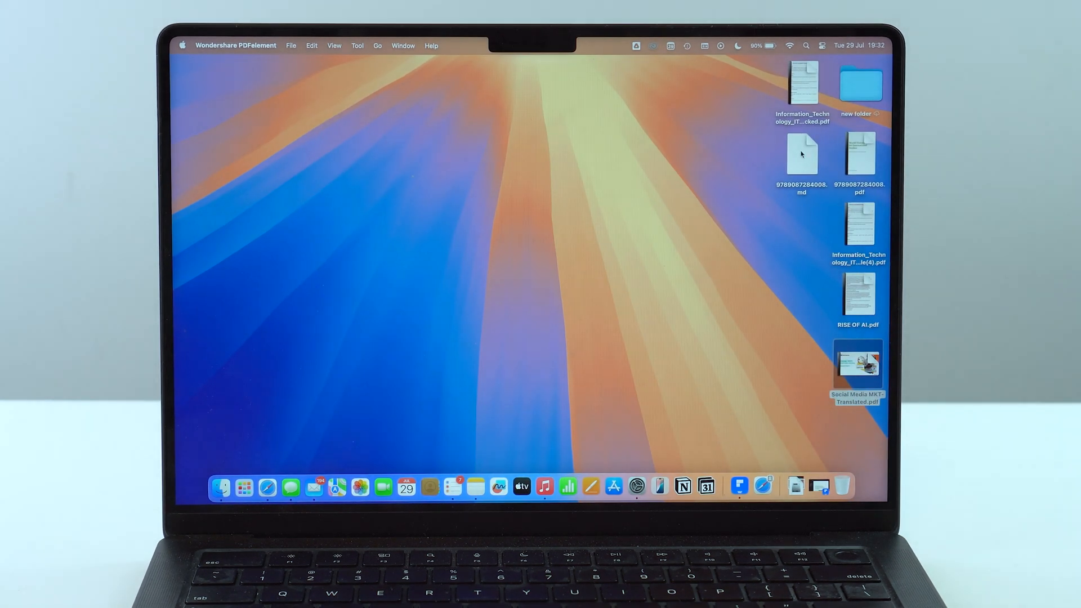
pyautogui.click(801, 153)
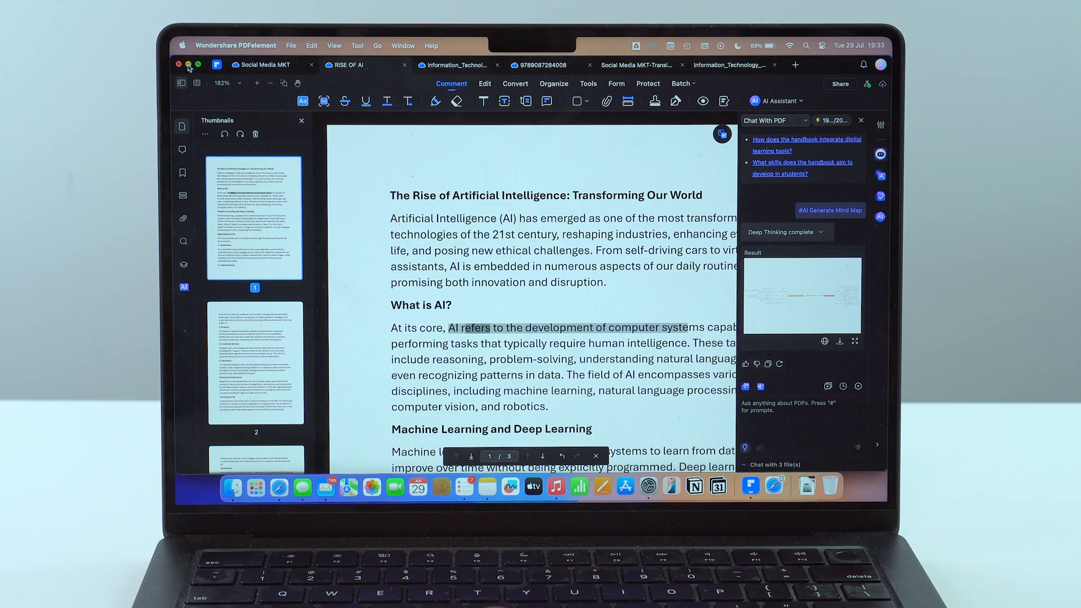
pyautogui.click(180, 65)
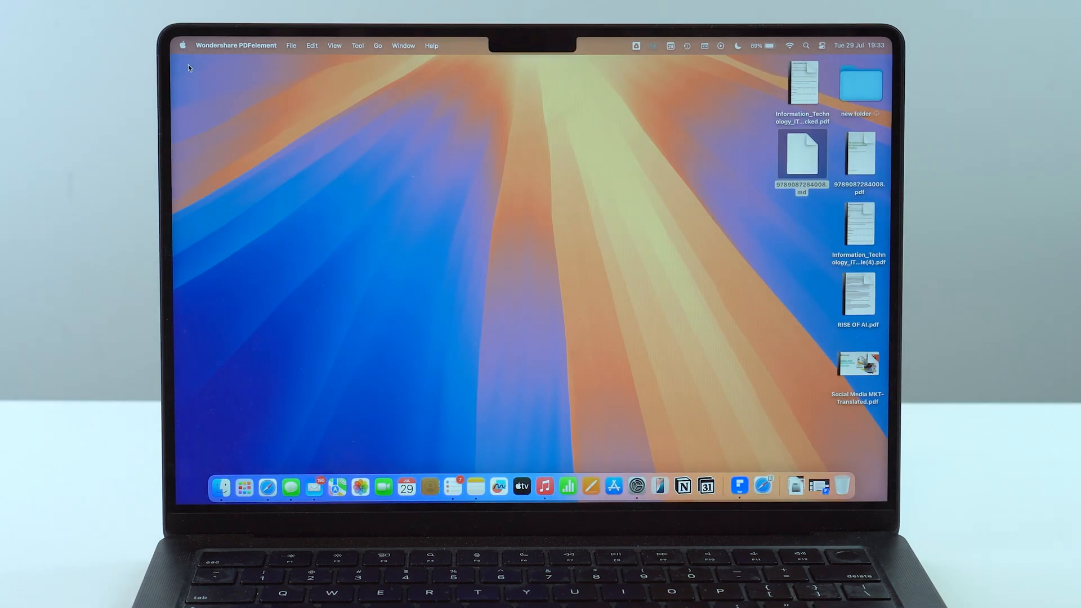
pyautogui.moveTo(419, 279)
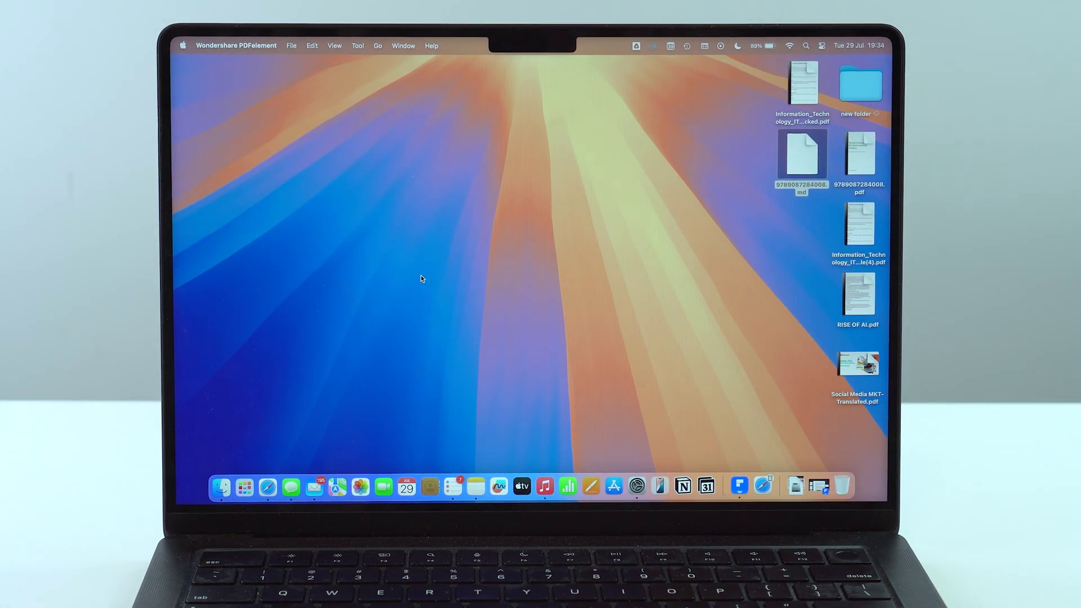